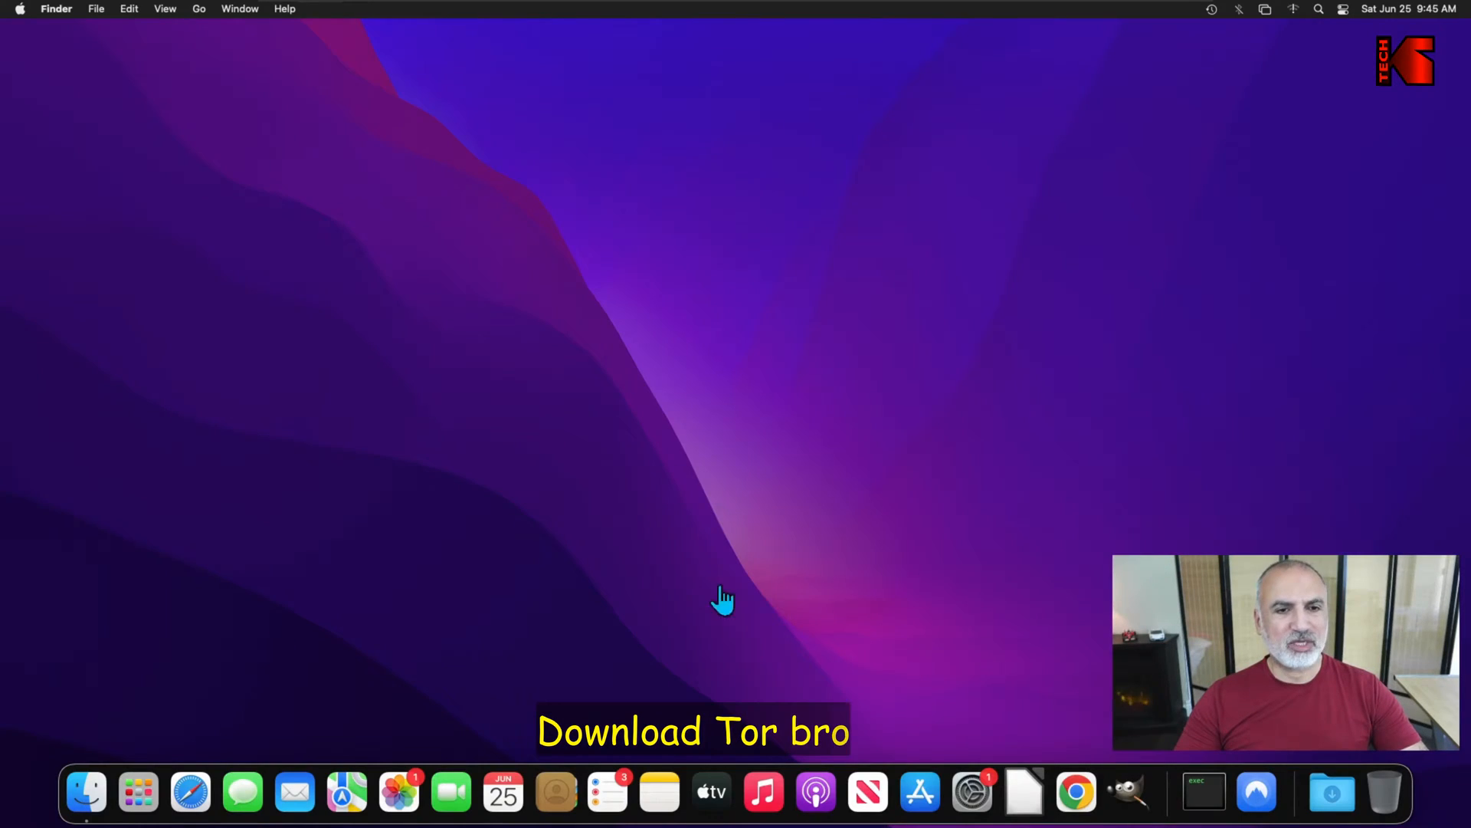
- Launch Safari from the Dock
{"action": "left_click", "coordinate": [190, 790]}
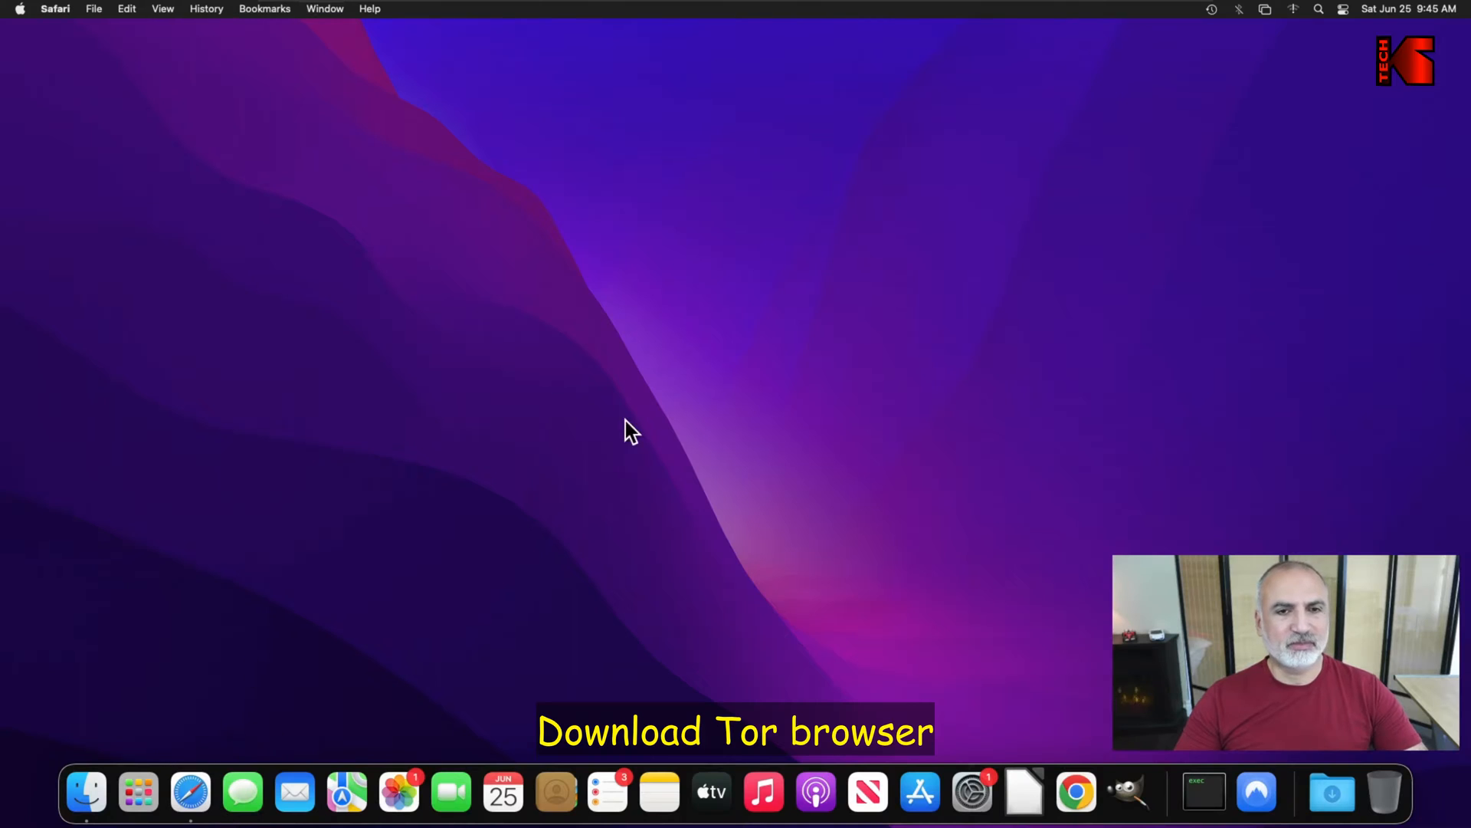
- Download TorBrowser-11.0.14-osx64_en-US.dmg from torproject.org and confirm it in Safari's downloads
{"action": "left_click", "coordinate": [191, 791]}
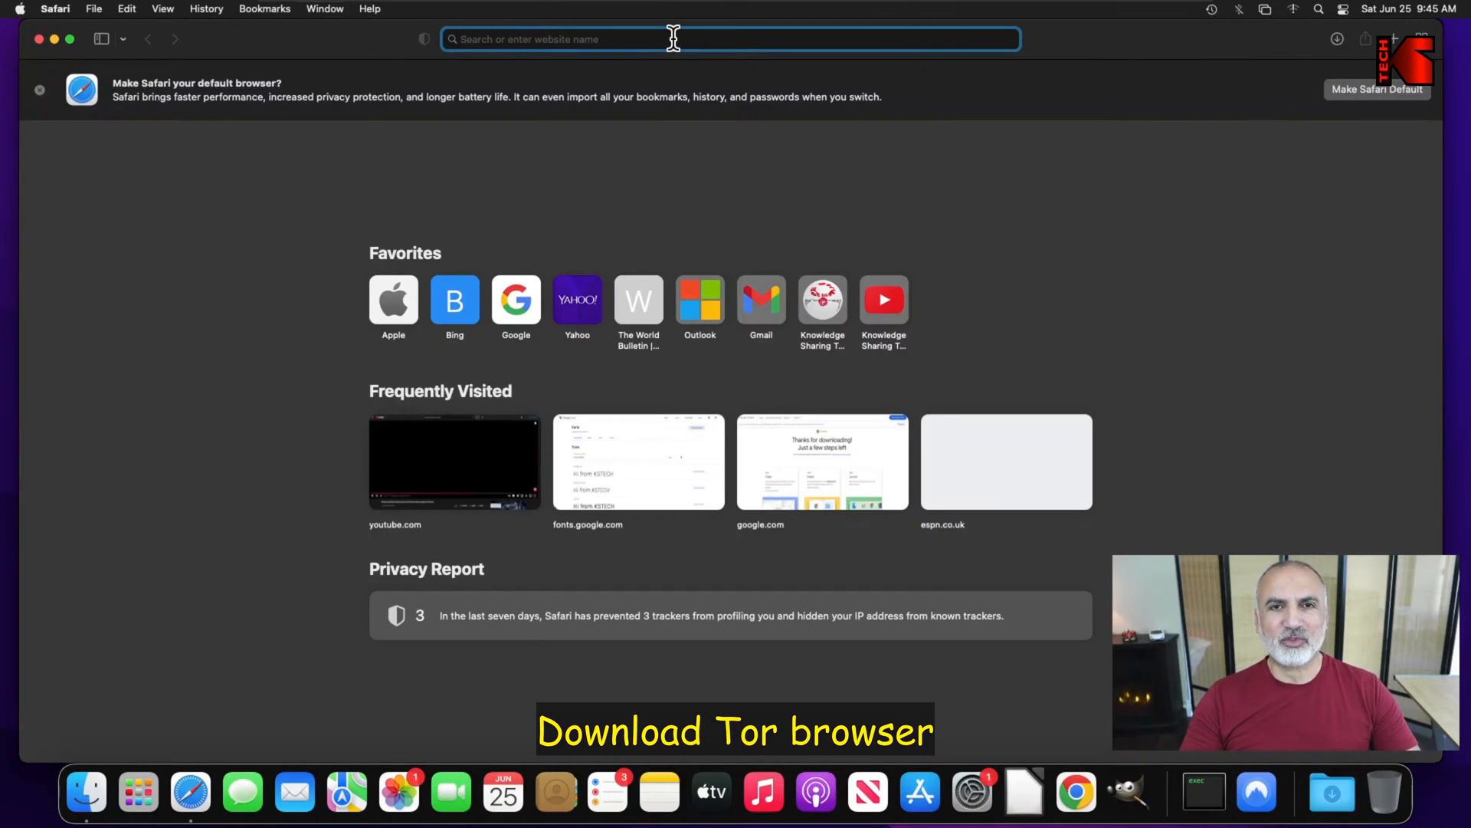
{"action": "type", "text": "torproject.org"}
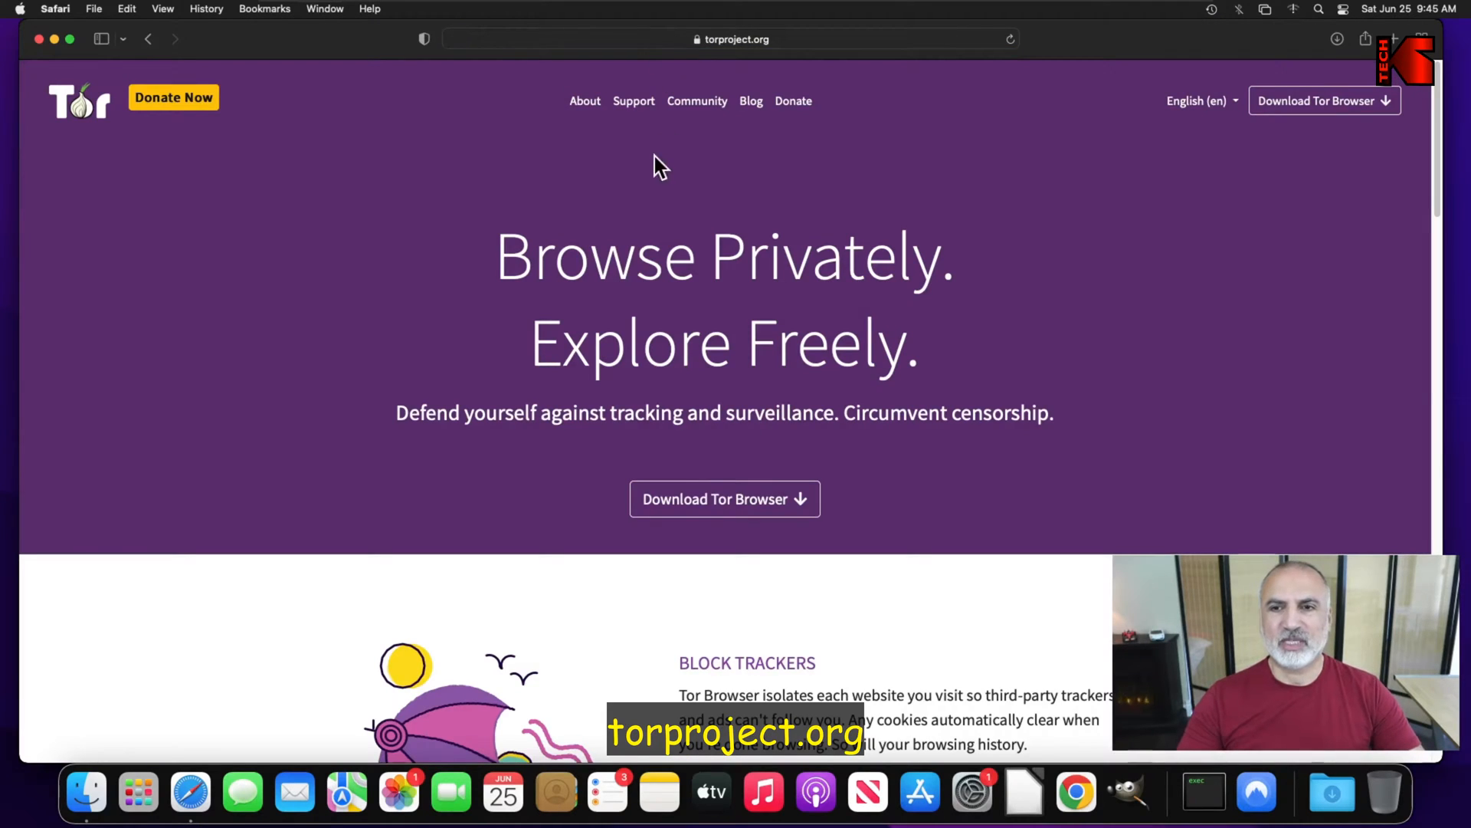
{"action": "mouse_move", "coordinate": [1325, 100]}
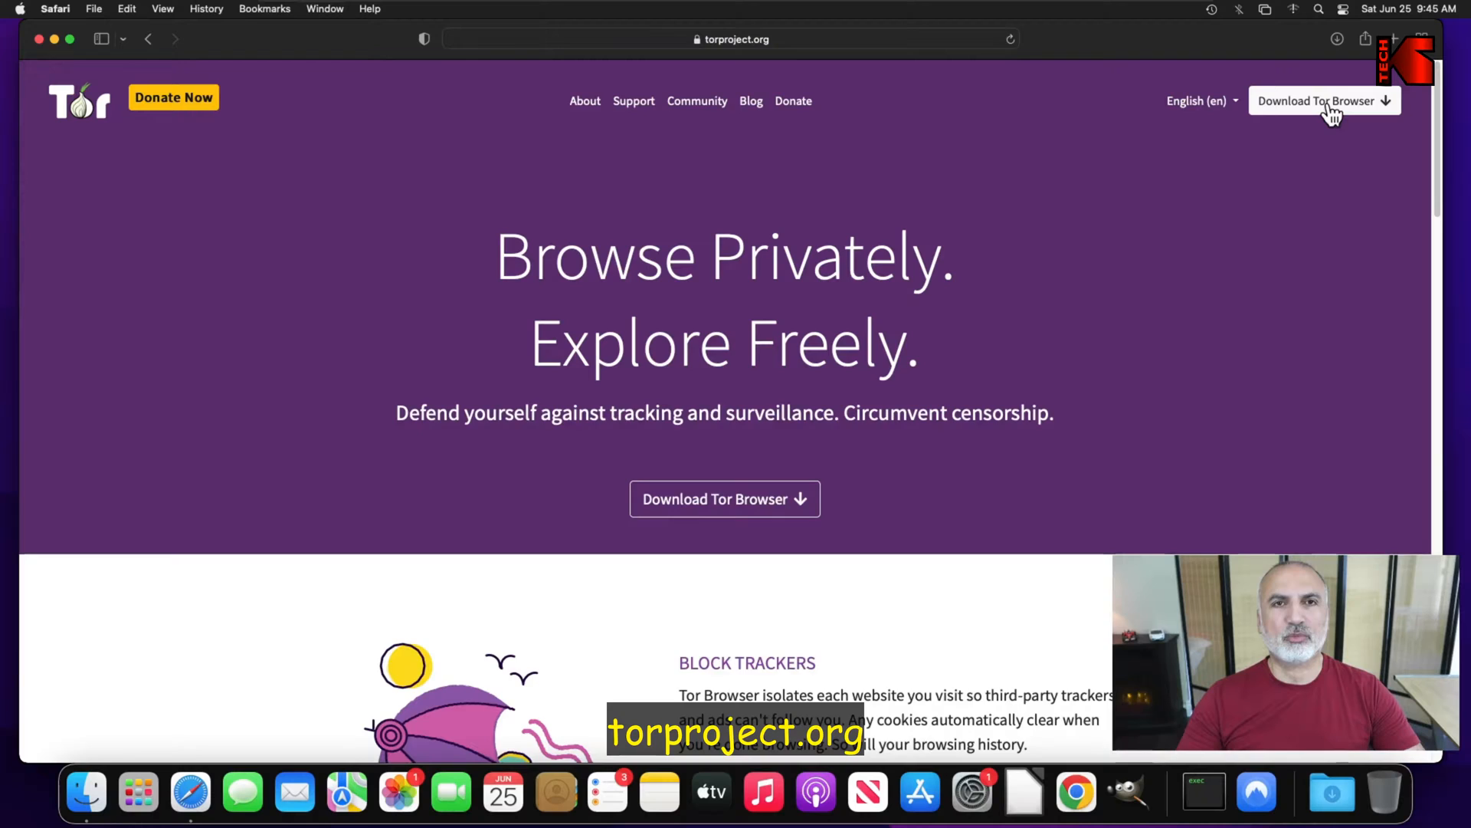
{"action": "left_click", "coordinate": [1323, 101]}
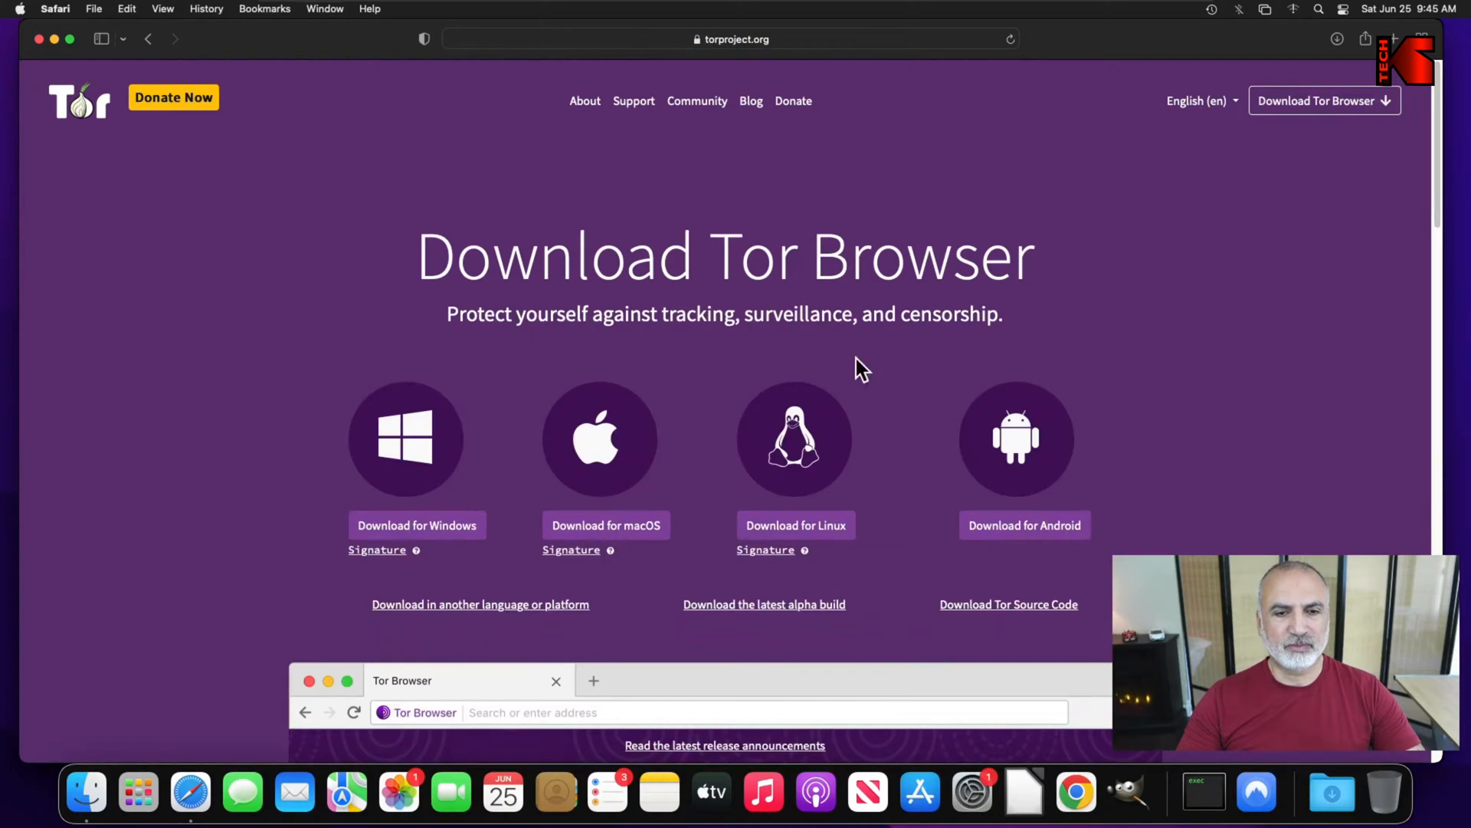
{"action": "mouse_move", "coordinate": [605, 525]}
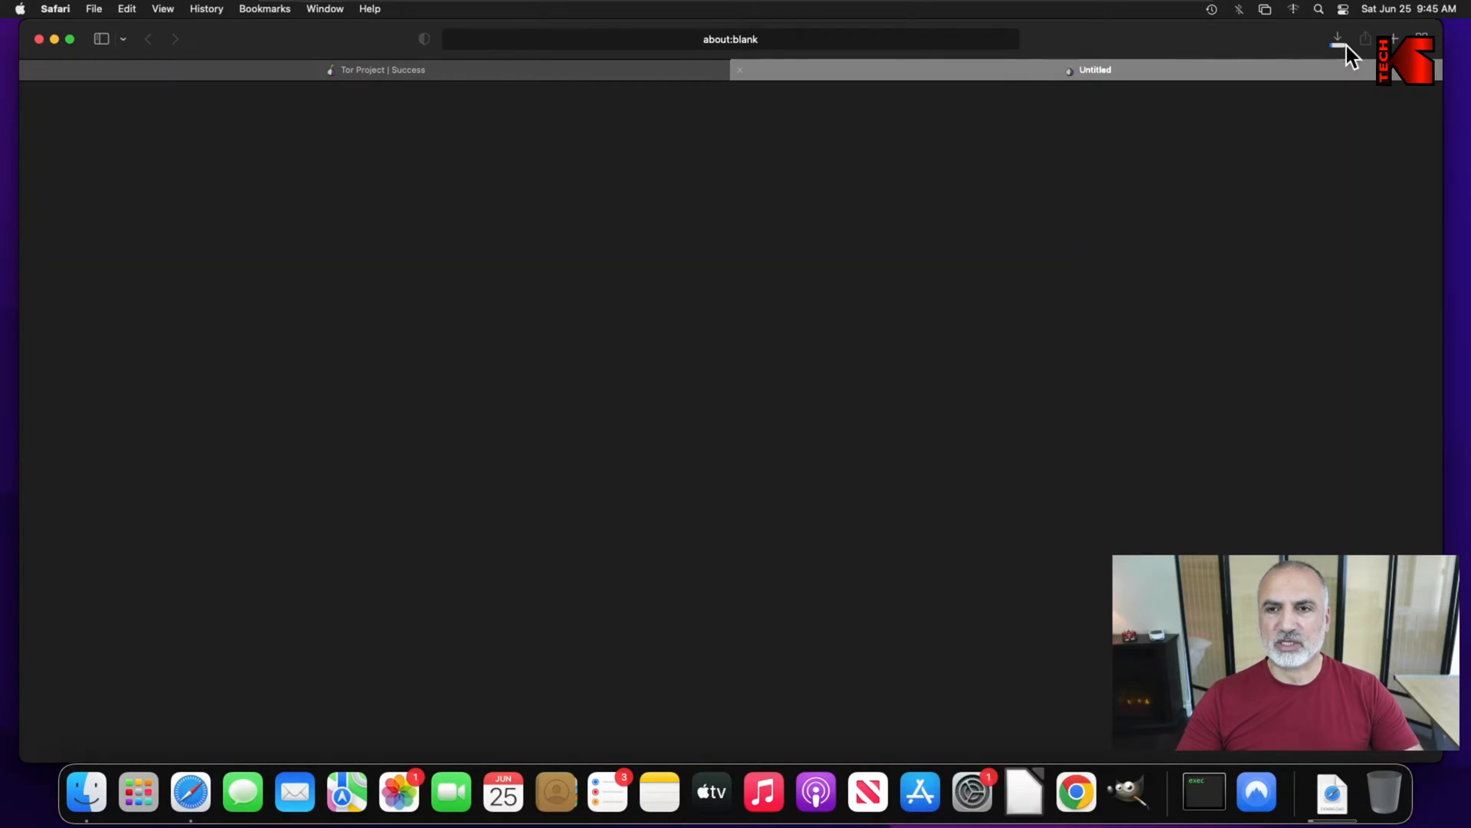
{"action": "left_click", "coordinate": [1337, 38]}
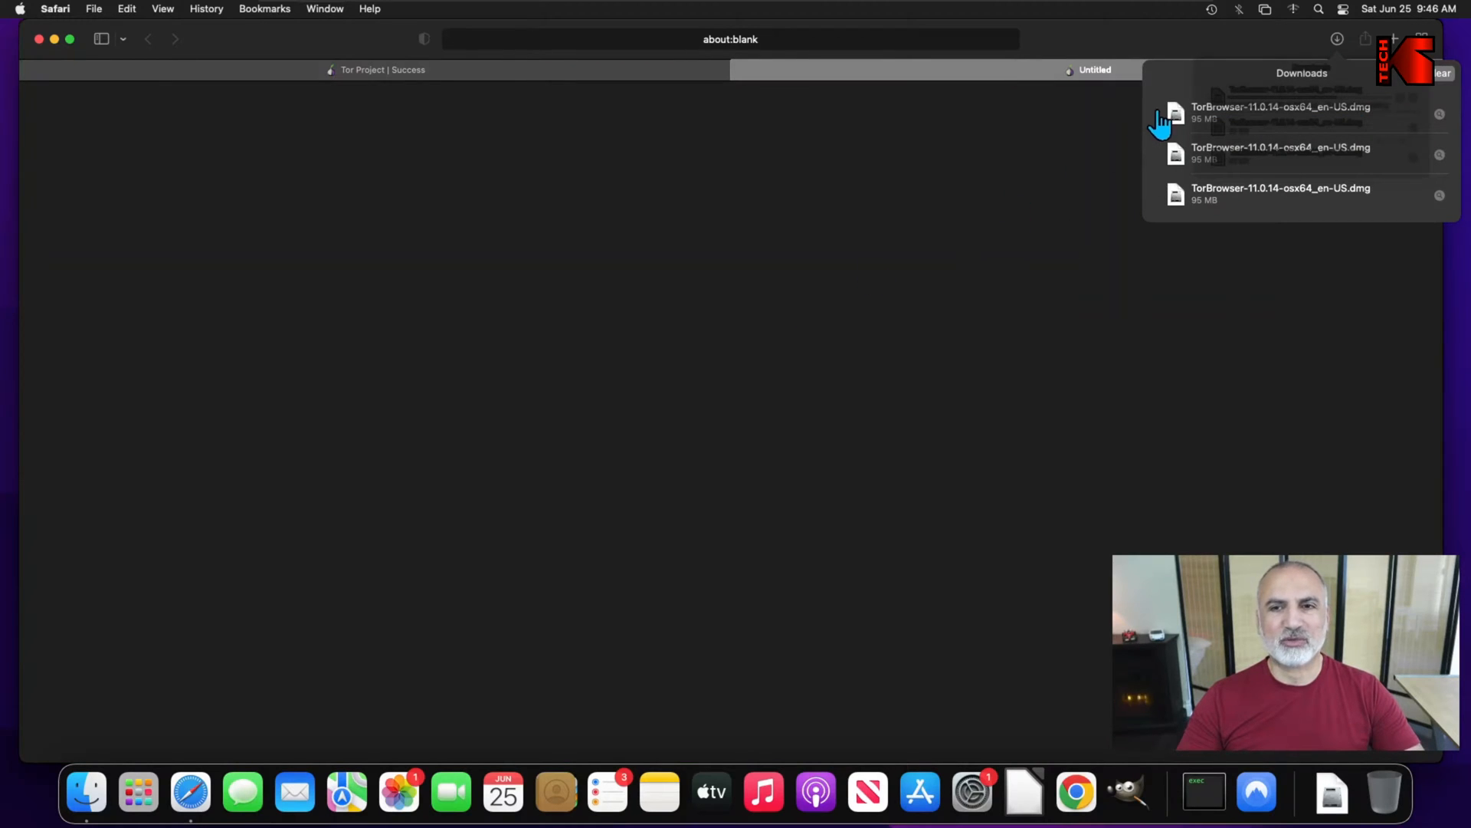
{"action": "mouse_move", "coordinate": [464, 235]}
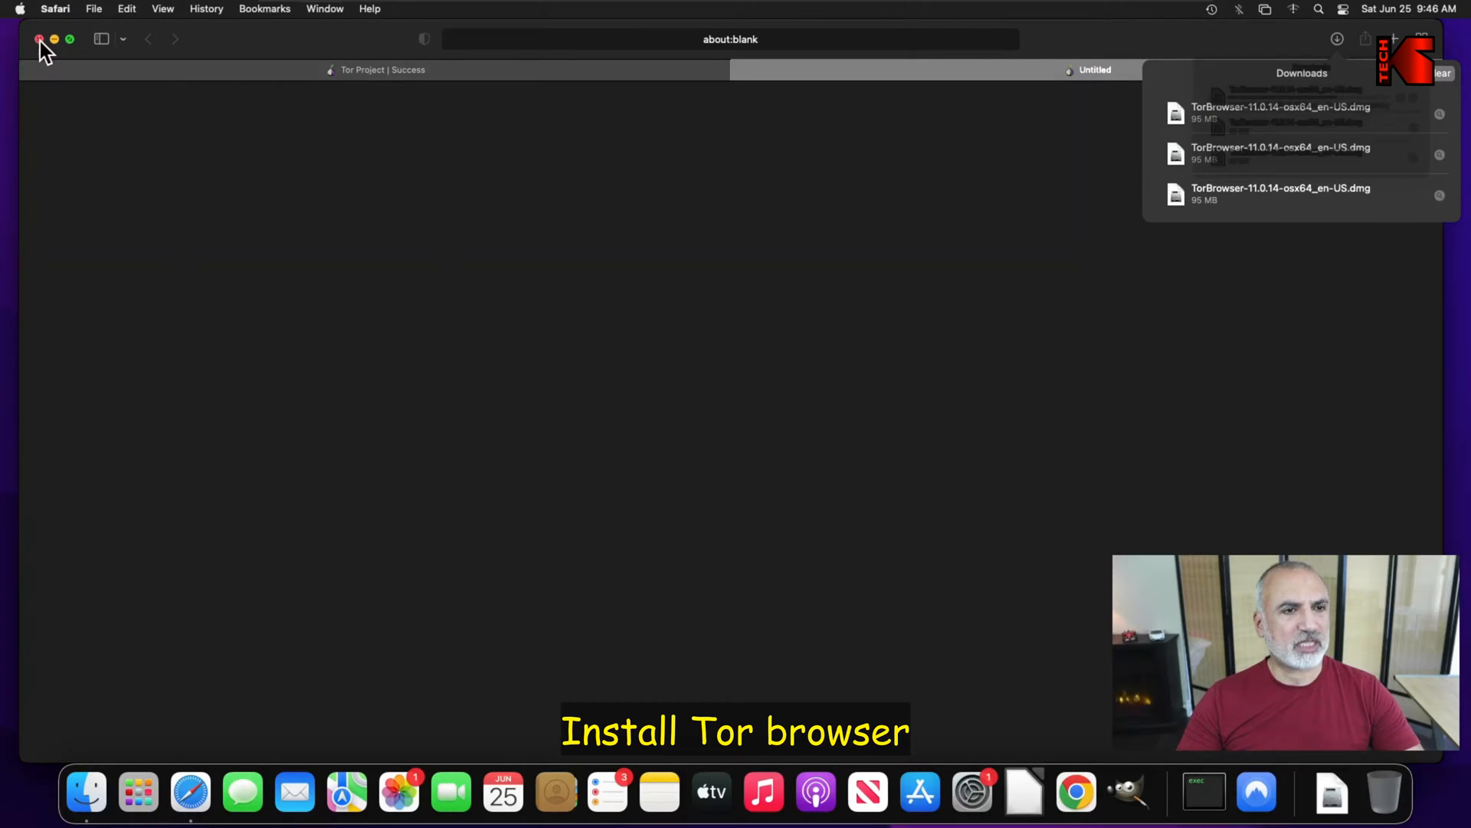
- Close Safari and show the Downloads folder with the Tor Browser .dmg in Finder
{"action": "left_click", "coordinate": [40, 39]}
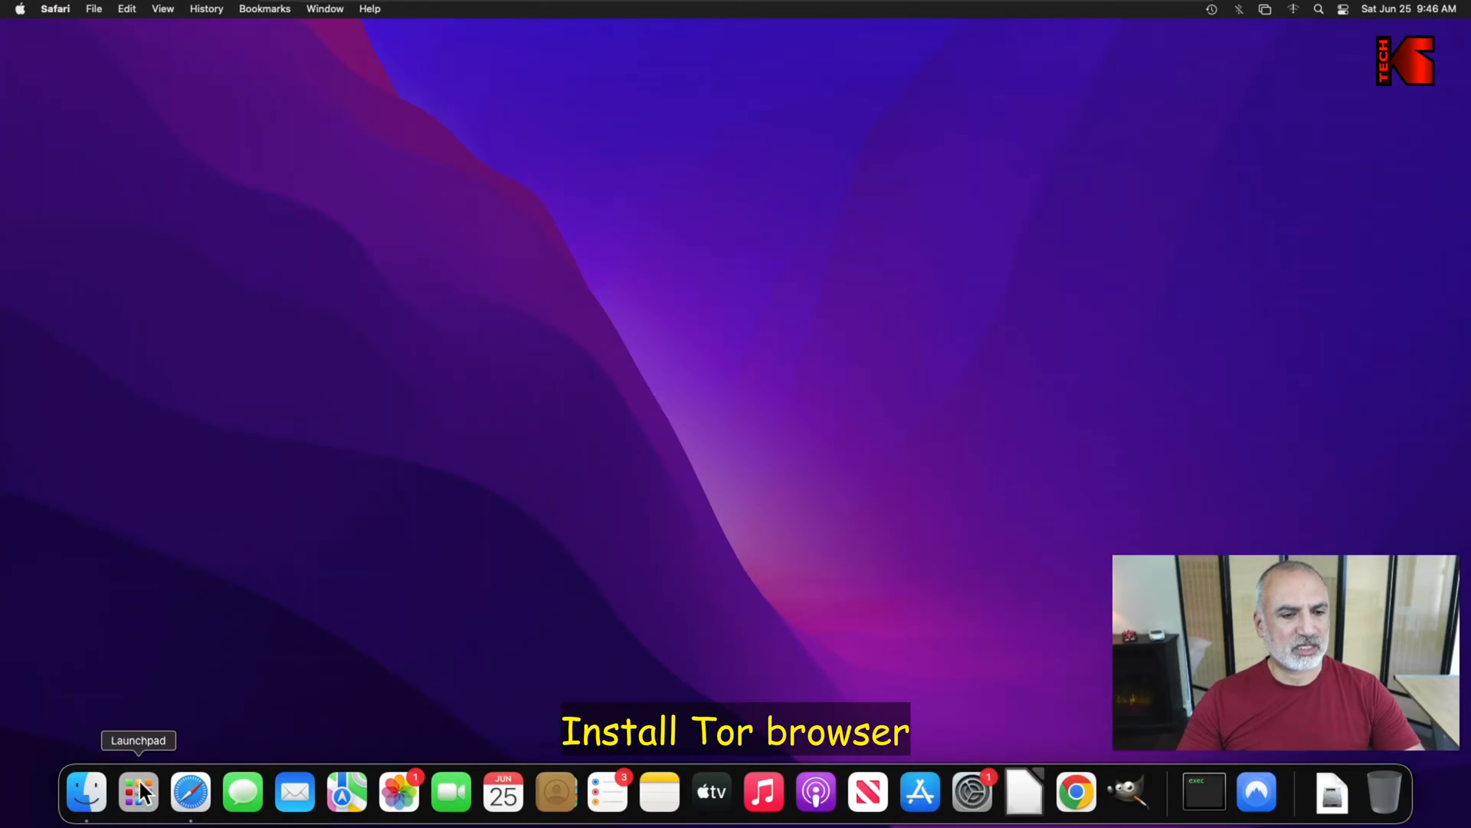
{"action": "left_click", "coordinate": [85, 791]}
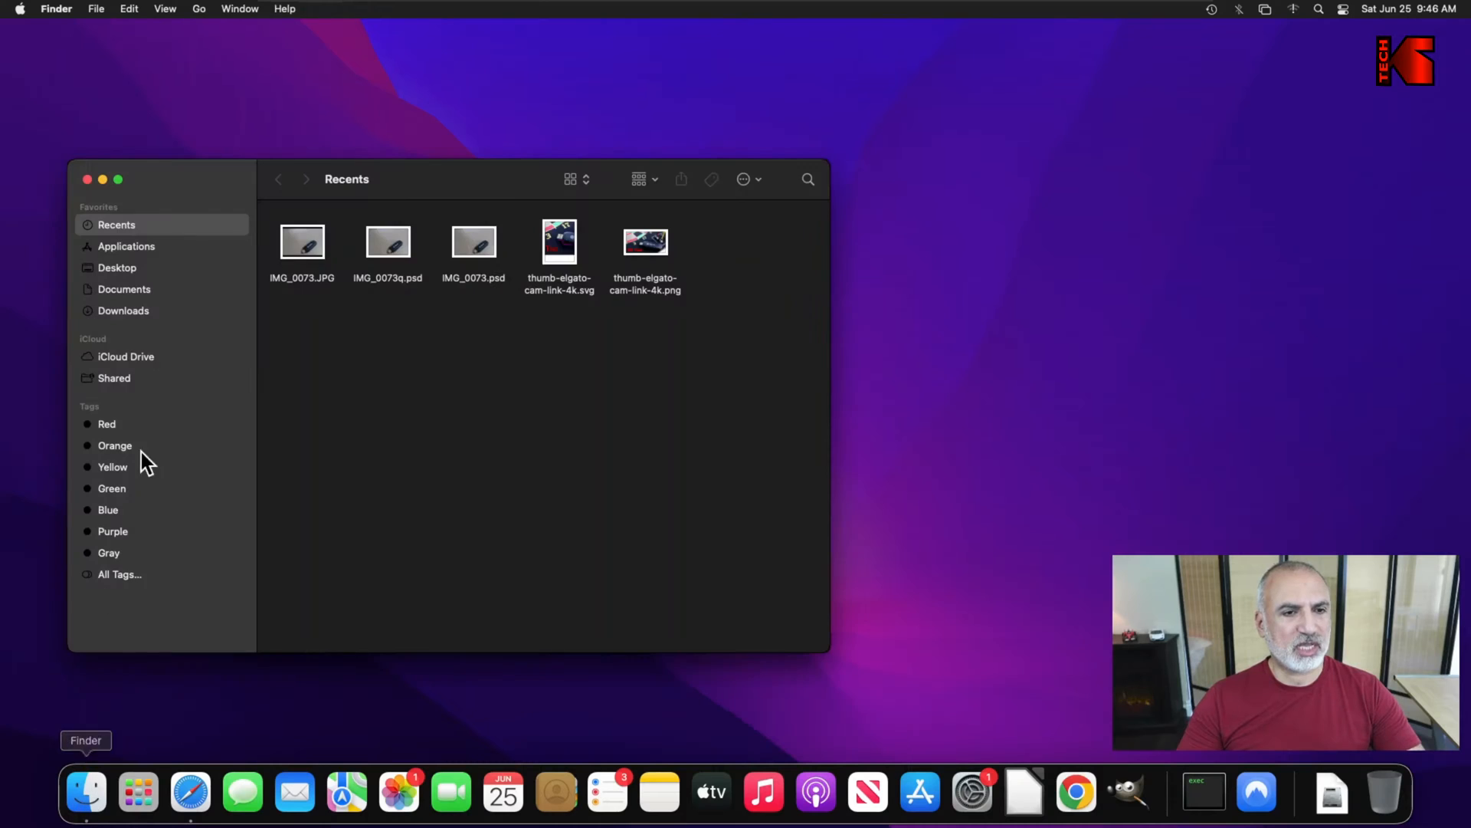
{"action": "left_click", "coordinate": [122, 311]}
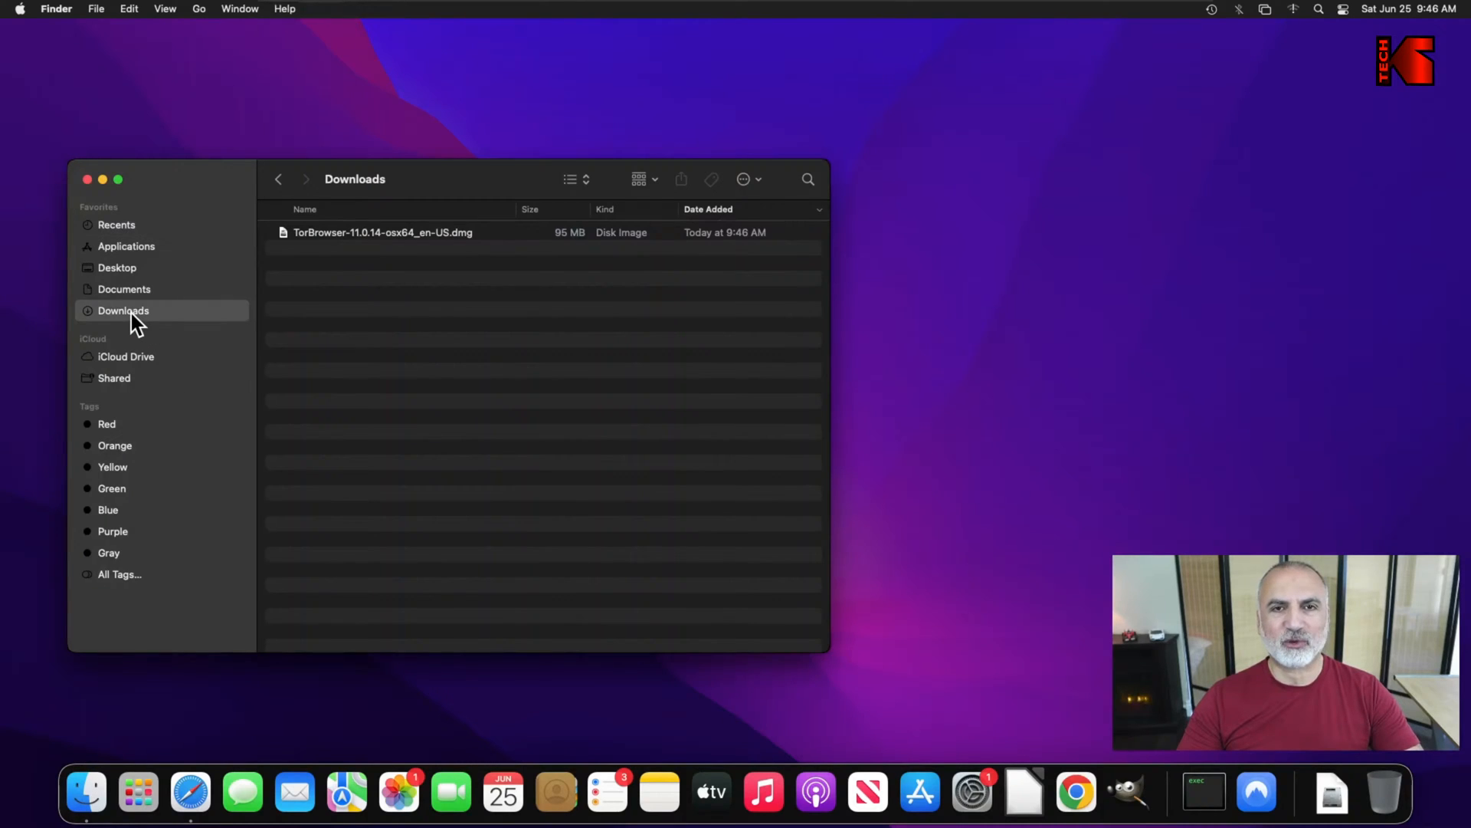
{"action": "mouse_move", "coordinate": [308, 243]}
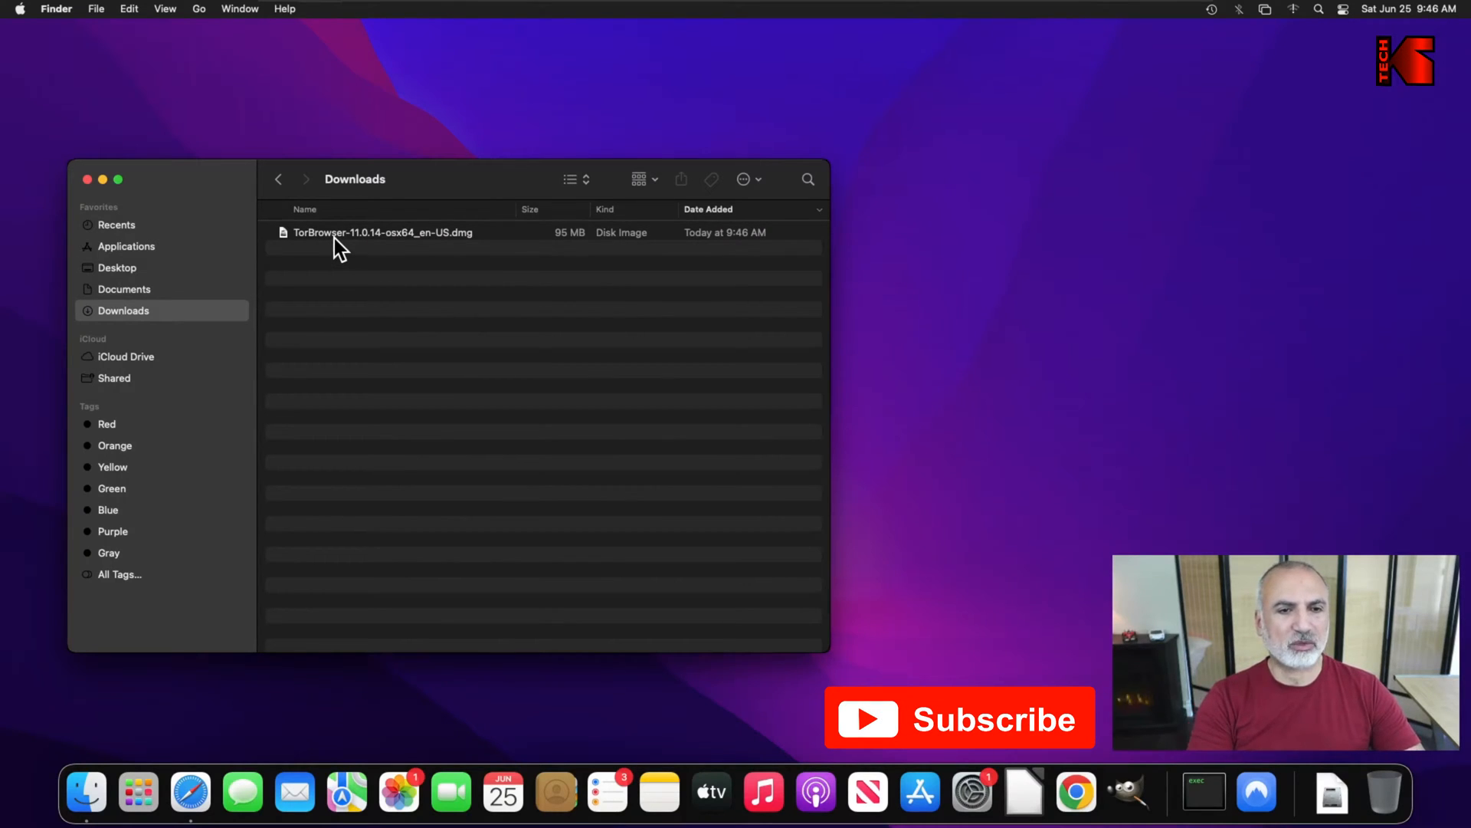
- Mount the Tor Browser disk image and close the Downloads window
{"action": "double_click", "coordinate": [384, 231]}
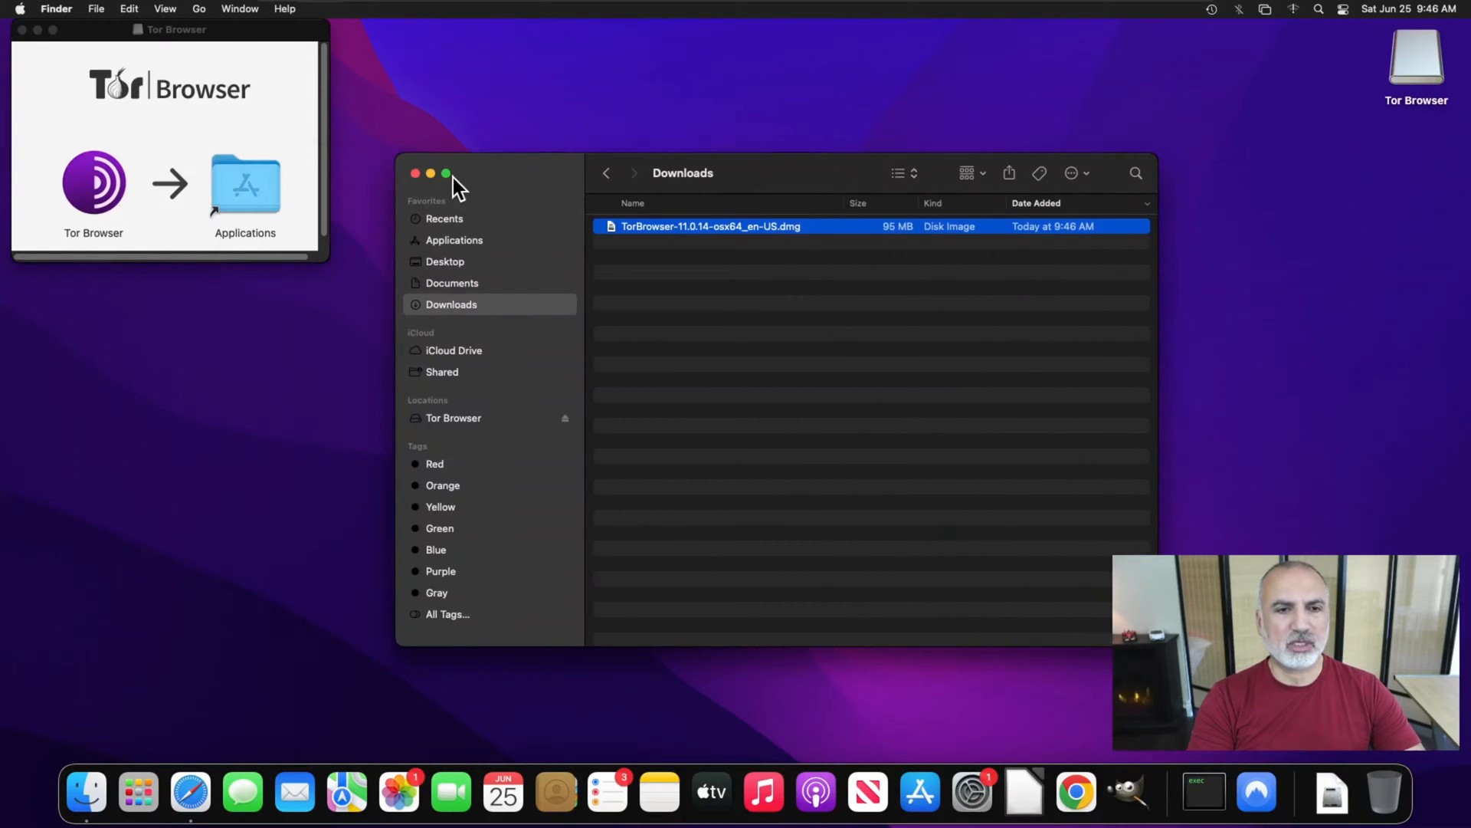
{"action": "left_click", "coordinate": [415, 172]}
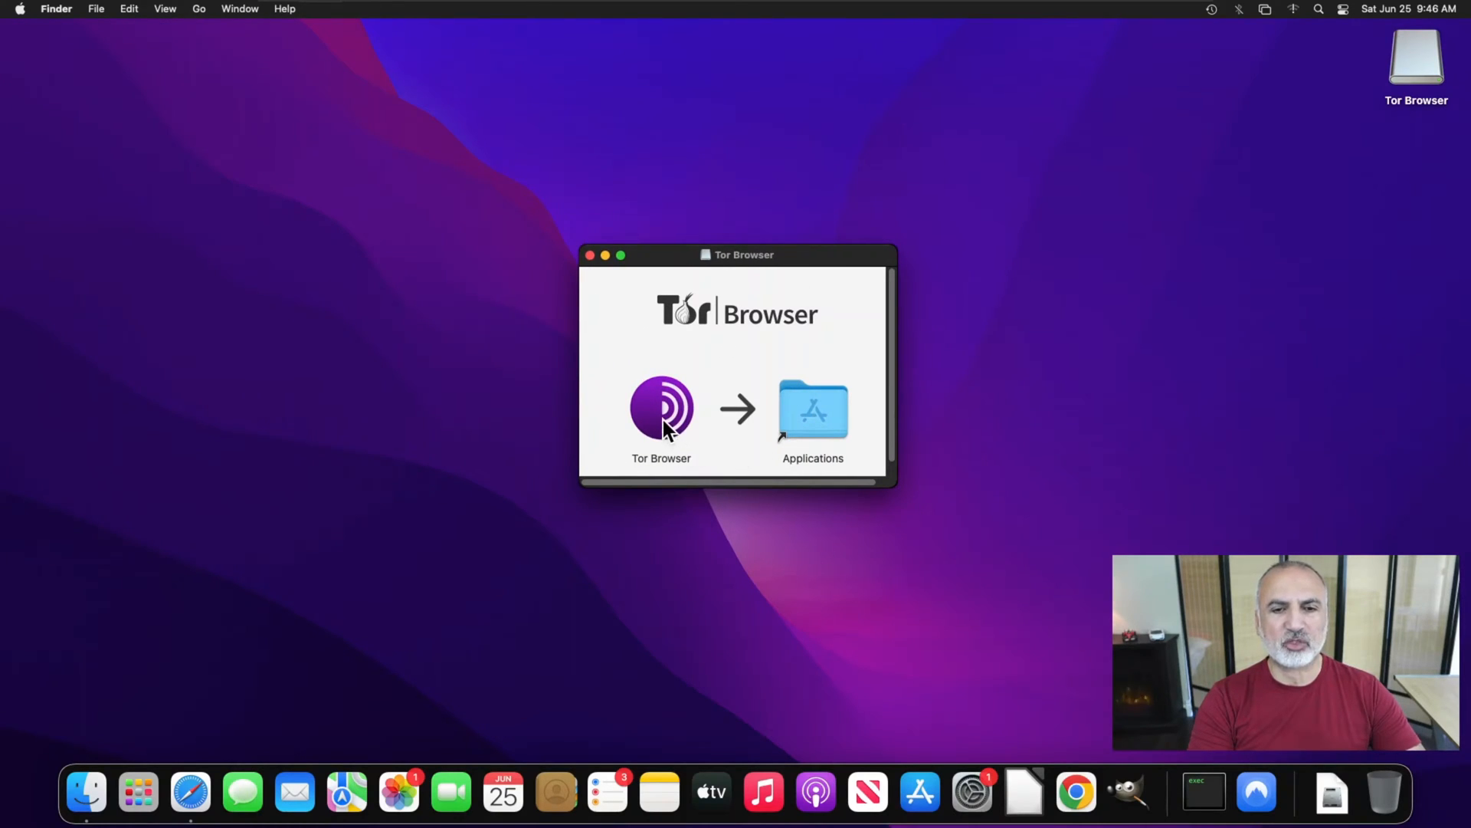
{"action": "mouse_move", "coordinate": [815, 434]}
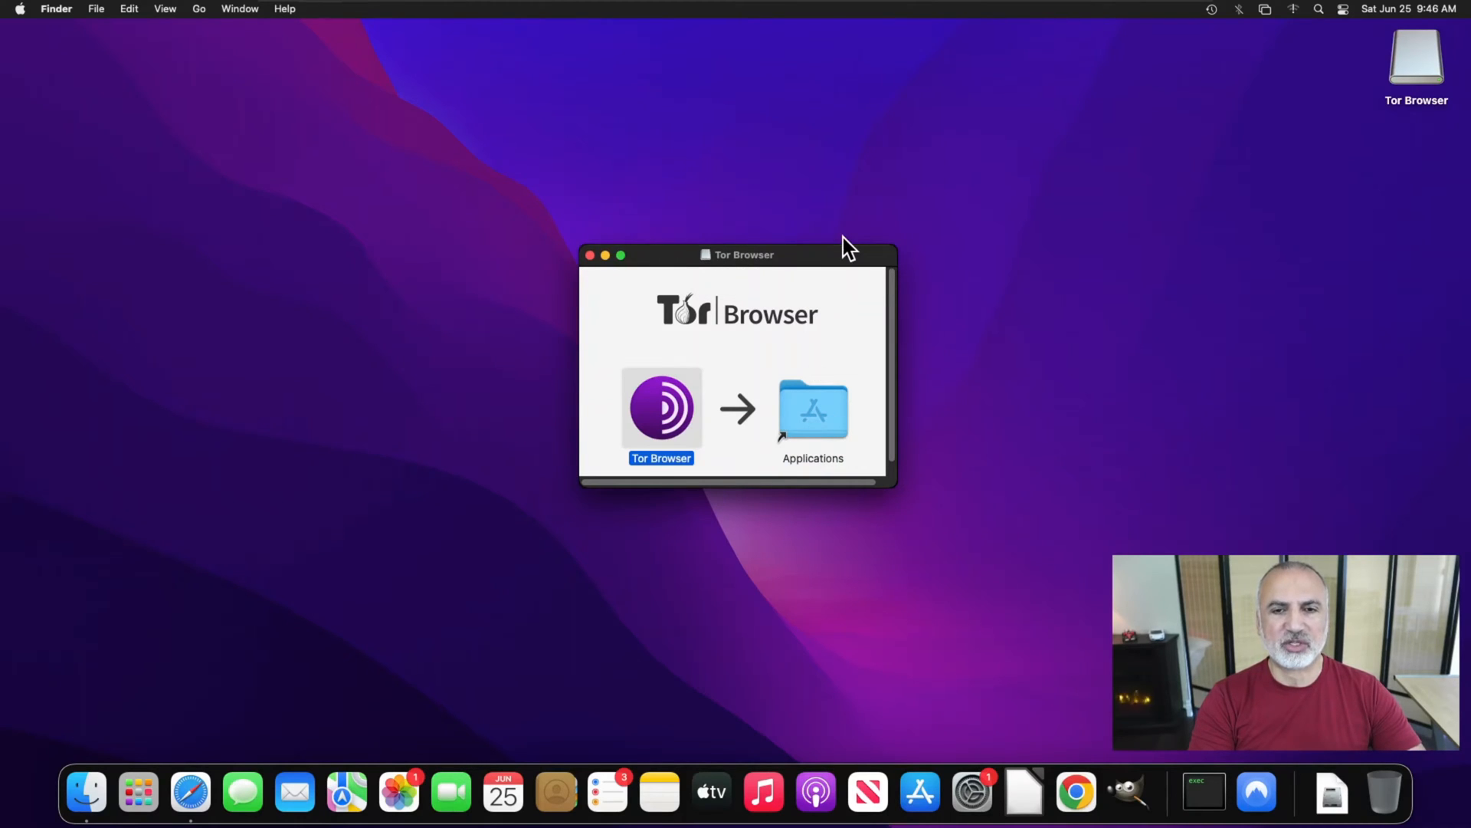
{"action": "mouse_move", "coordinate": [838, 248]}
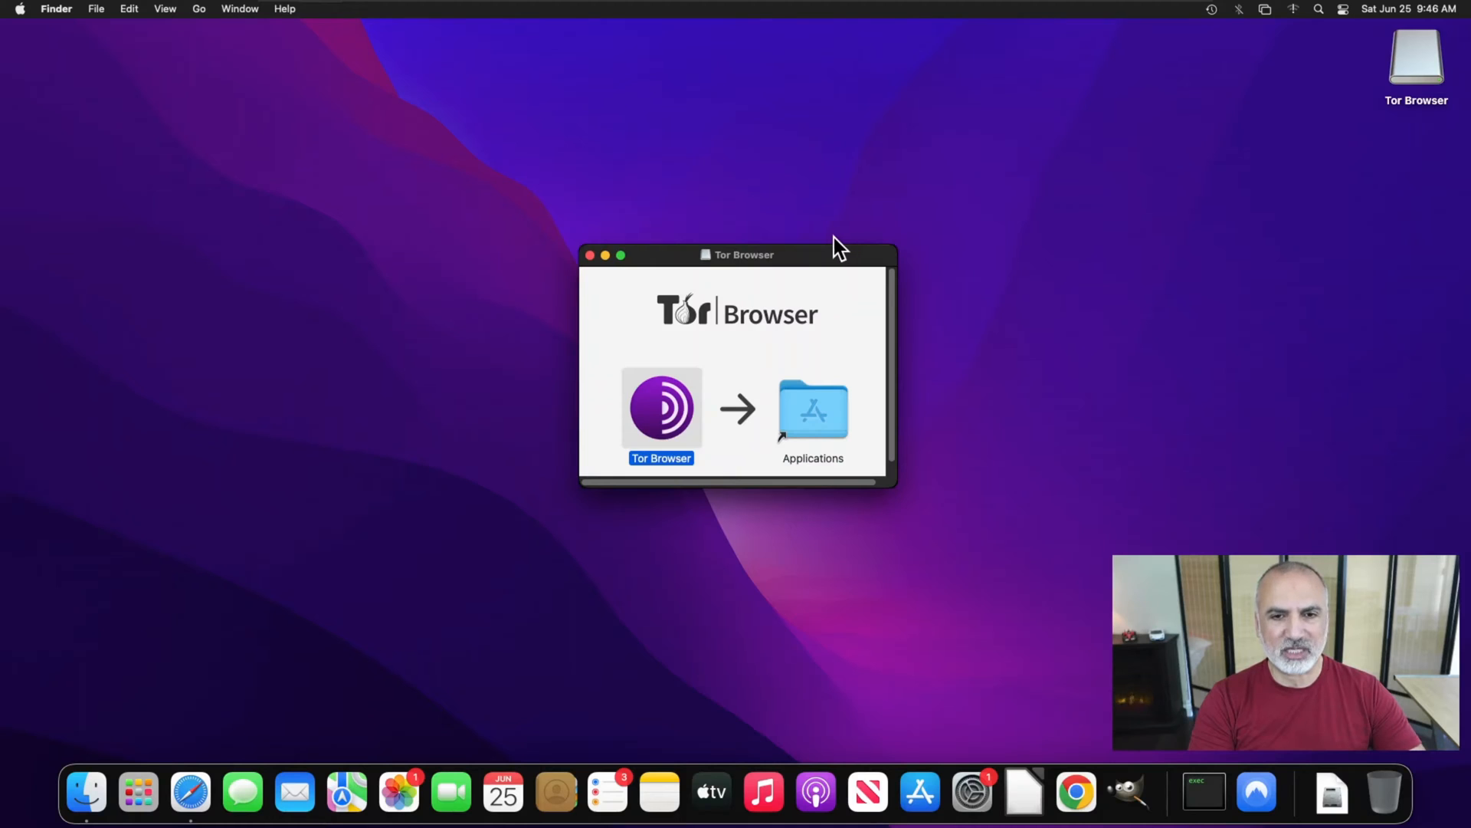
{"action": "mouse_move", "coordinate": [618, 309]}
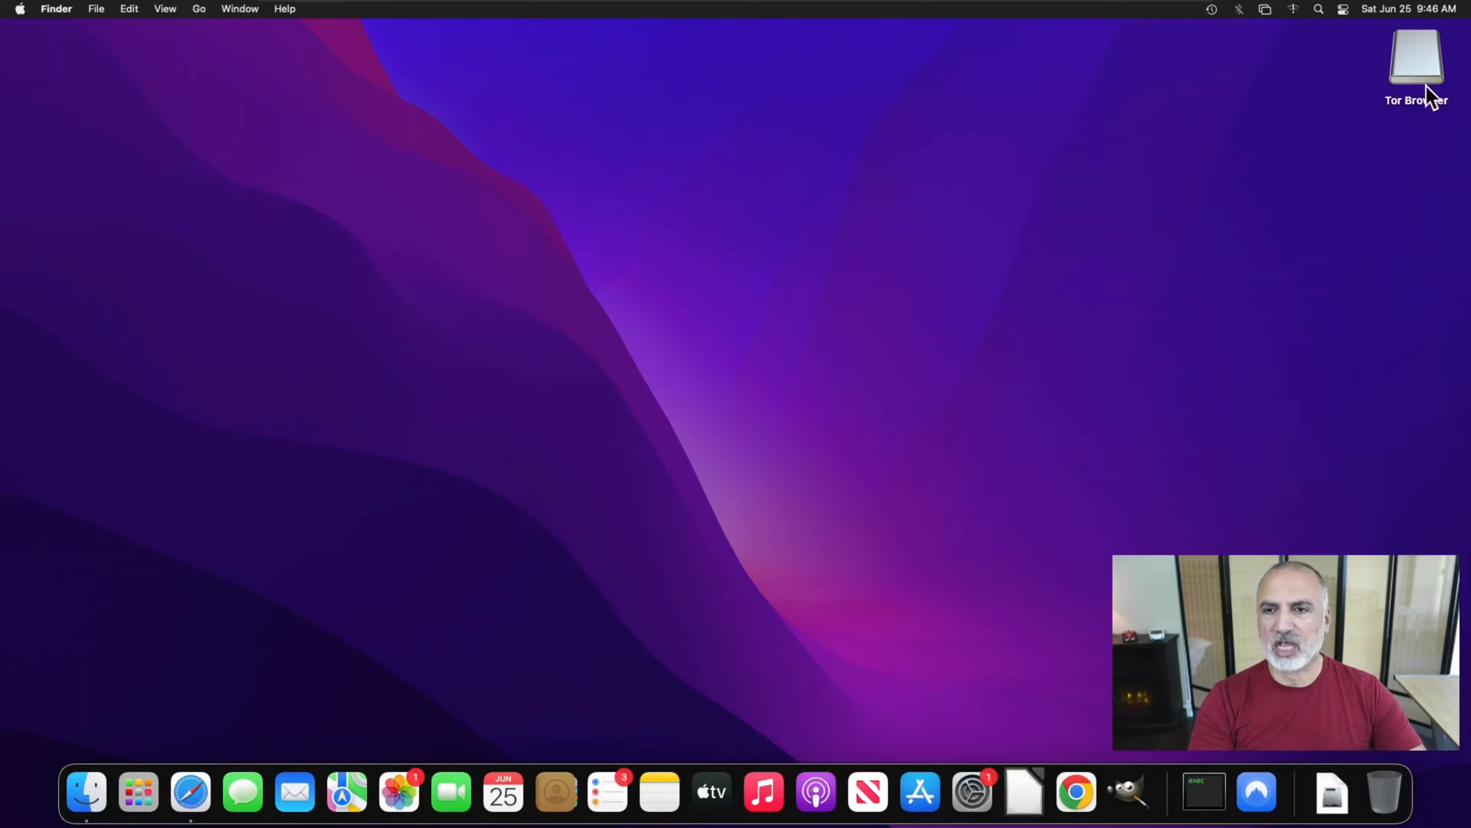
- Eject the Tor Browser volume and move TorBrowser-11.0.14-osx64_en-US.dmg from Downloads to the Trash
{"action": "right_click", "coordinate": [1415, 58]}
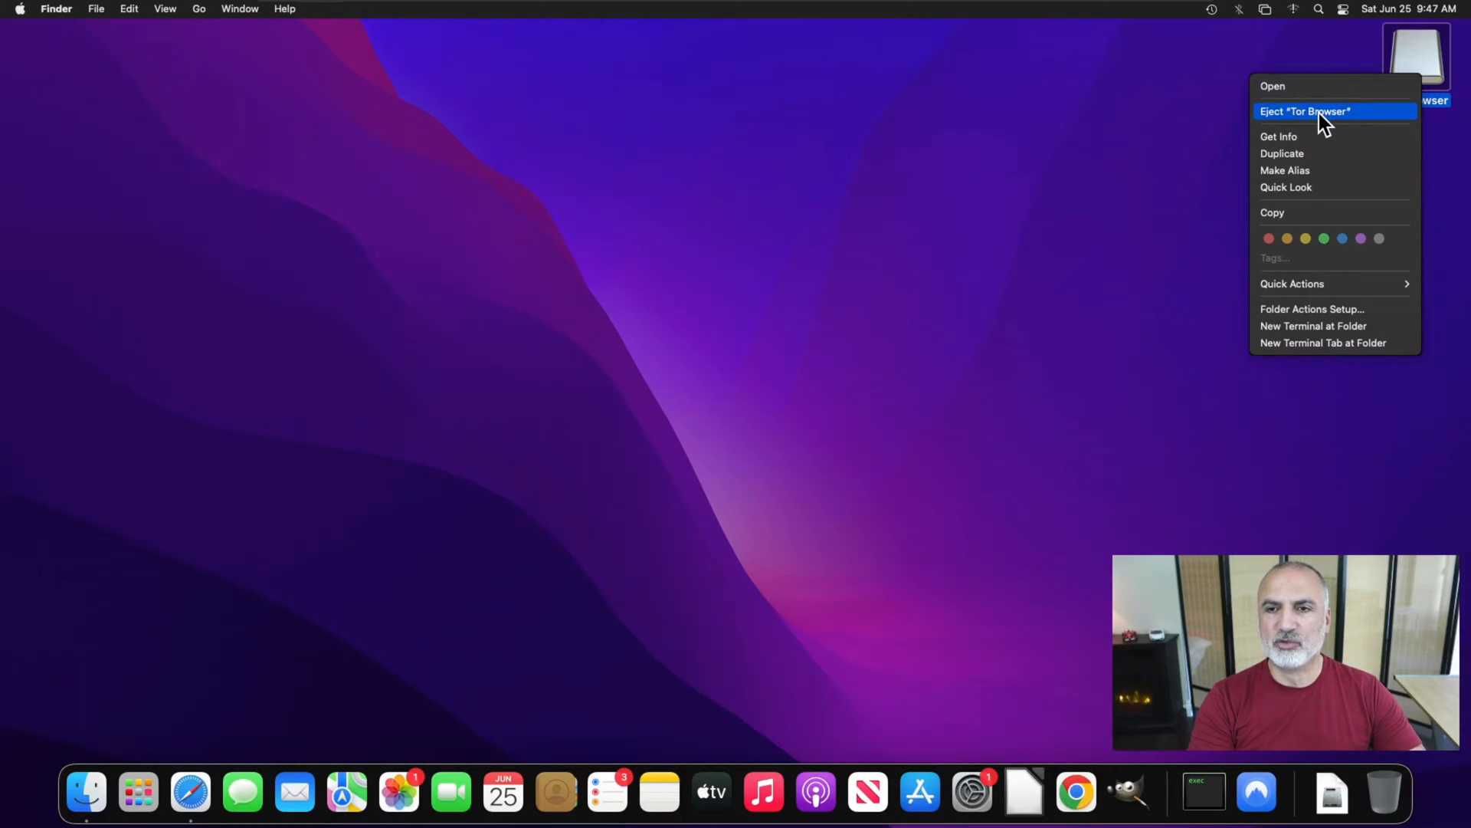
{"action": "left_click", "coordinate": [1304, 111]}
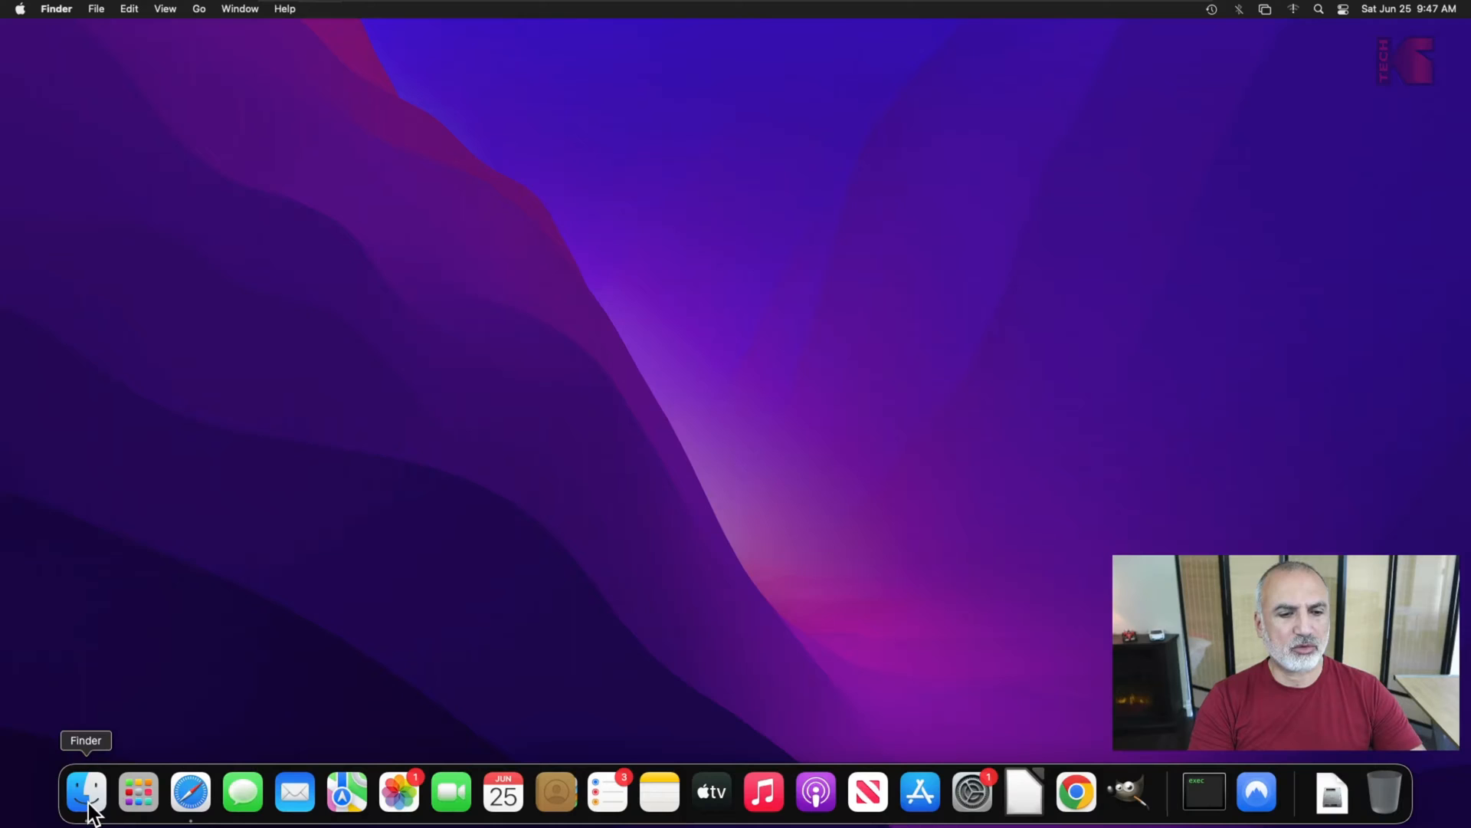
{"action": "left_click", "coordinate": [86, 791]}
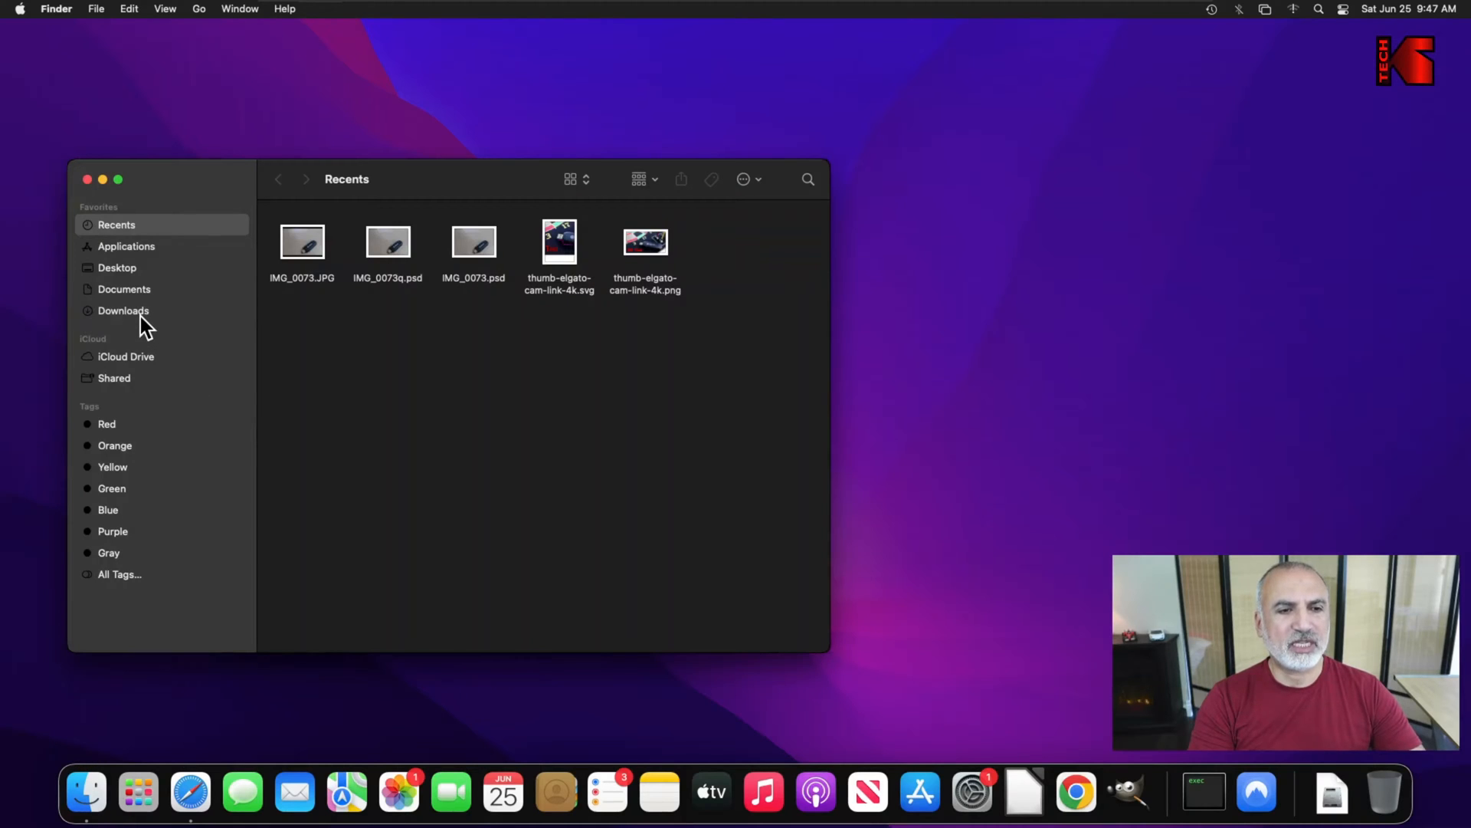
{"action": "left_click", "coordinate": [122, 311]}
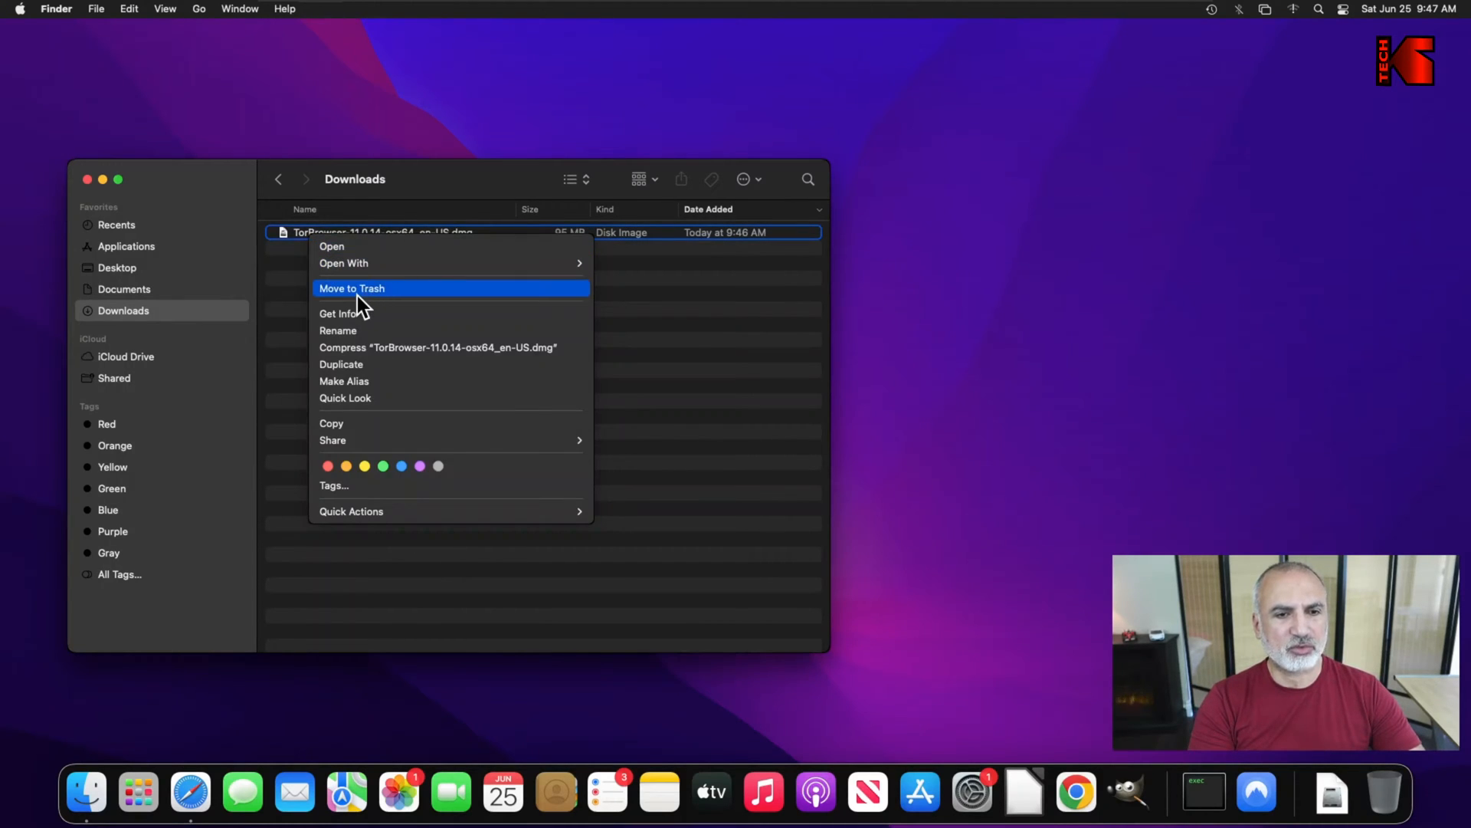
{"action": "left_click", "coordinate": [352, 288]}
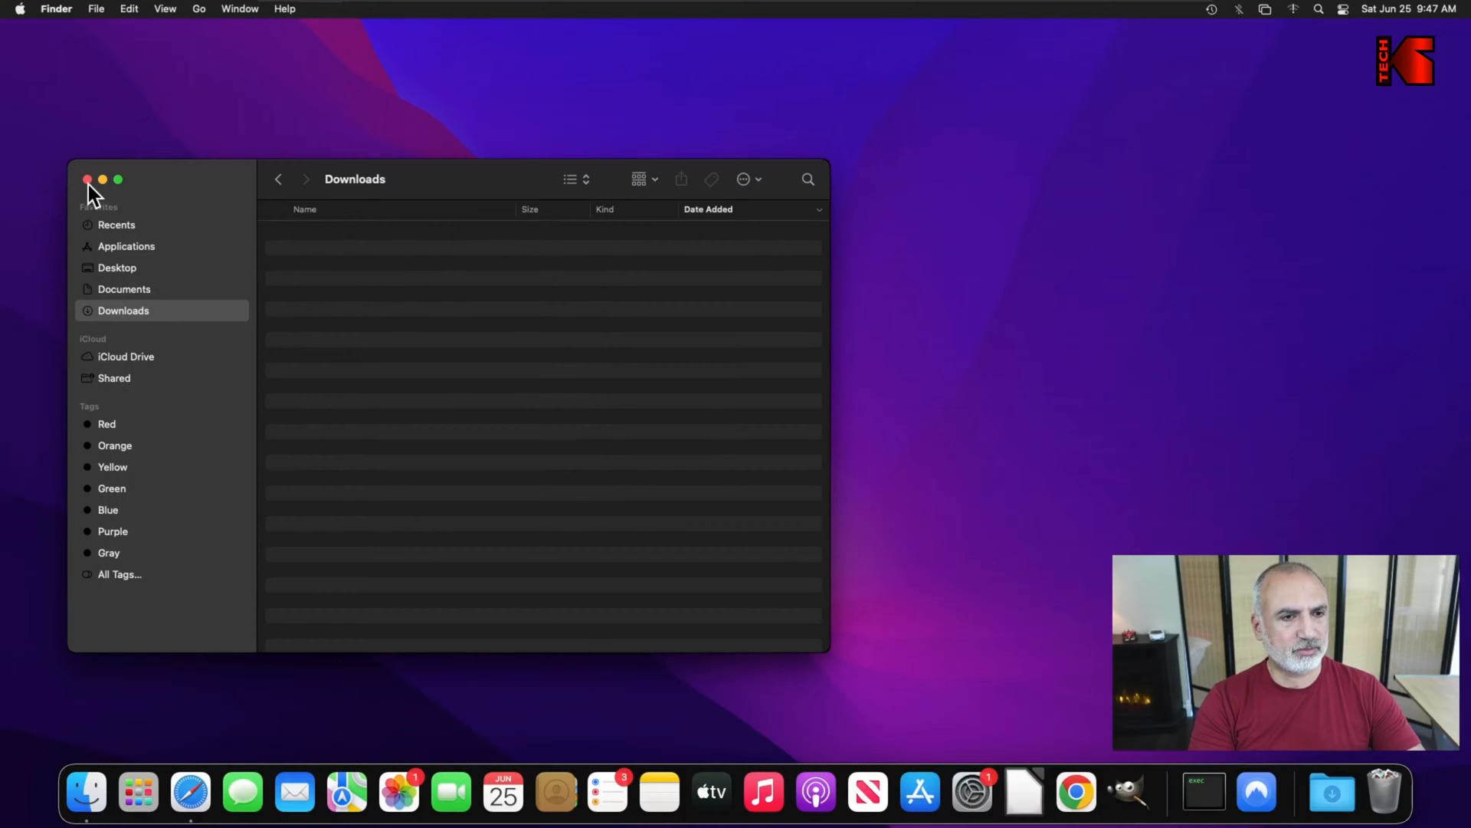
- Close the empty Downloads window and show the Applications folder containing Tor Browser
{"action": "left_click", "coordinate": [116, 225]}
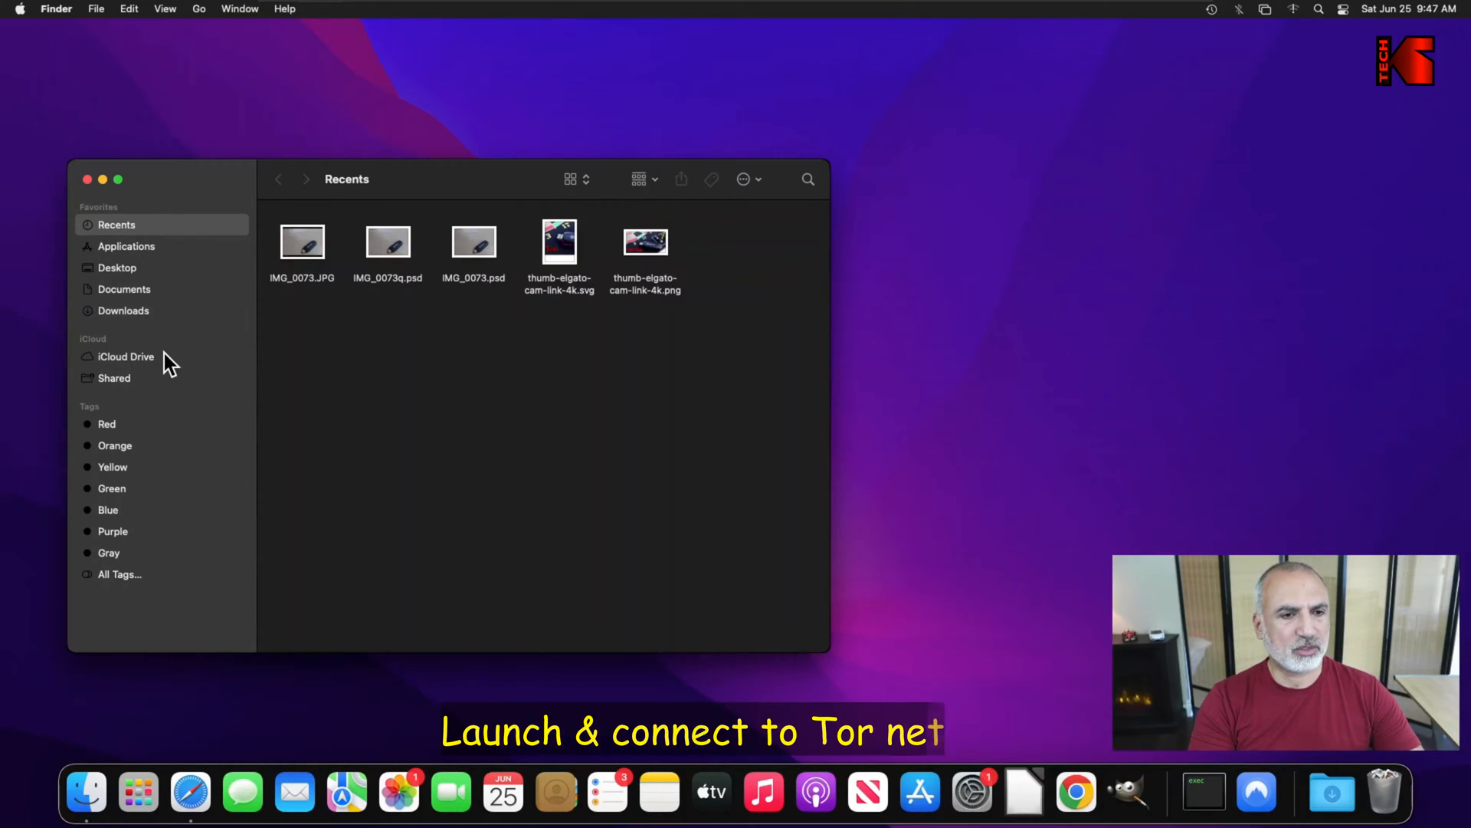
{"action": "left_click", "coordinate": [125, 246]}
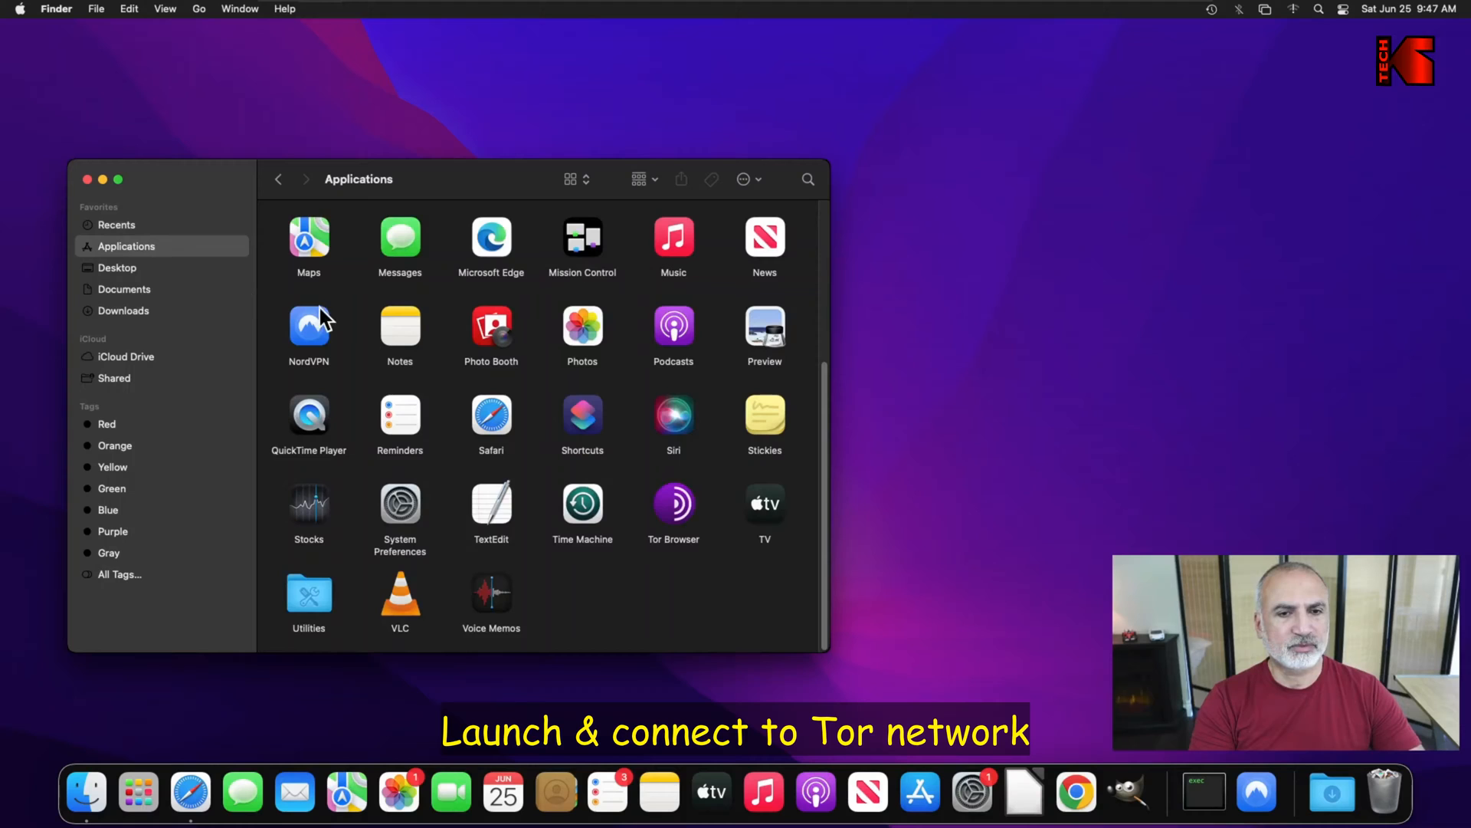
{"action": "mouse_move", "coordinate": [680, 549]}
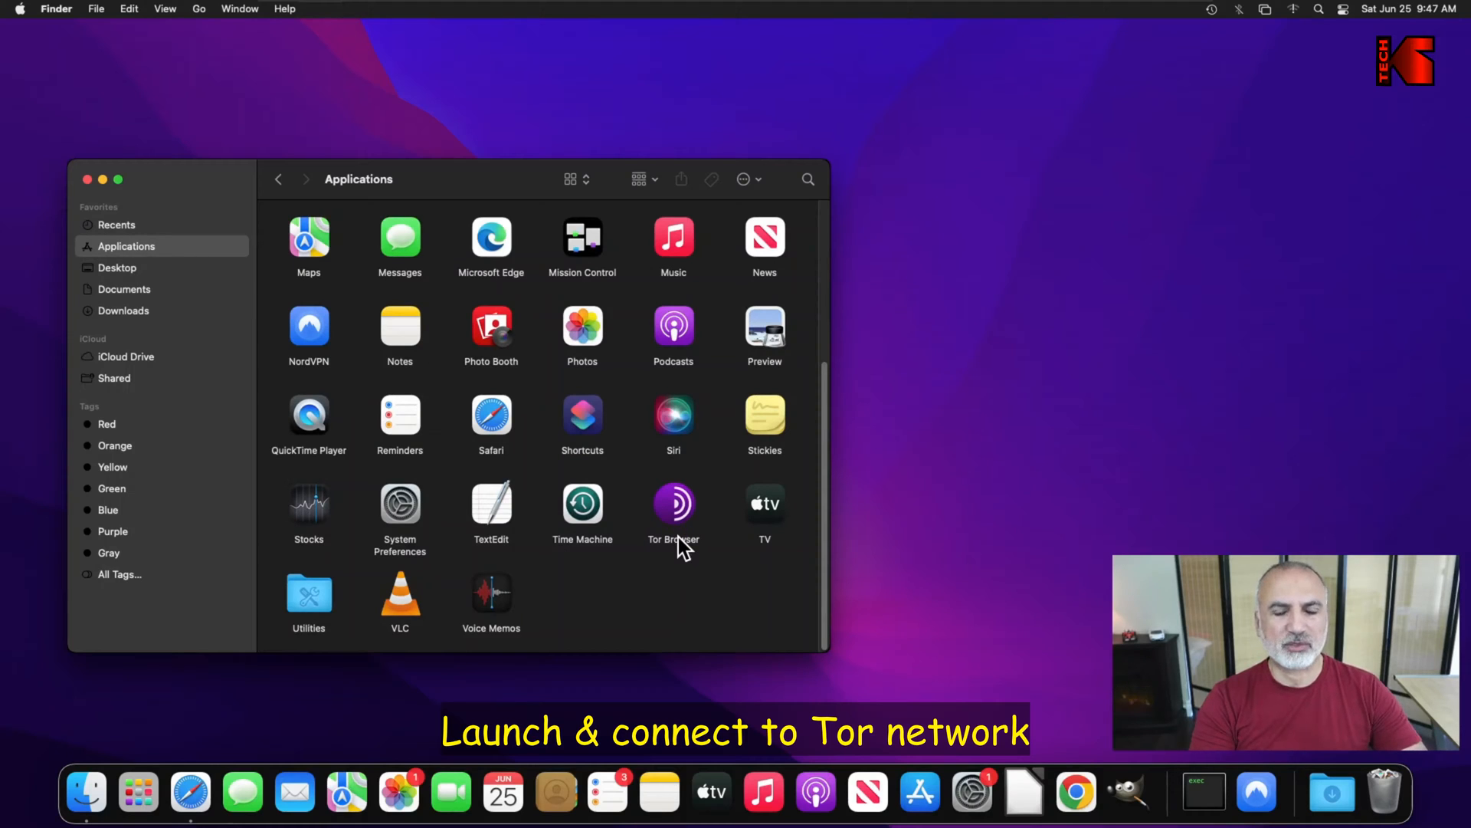
{"action": "mouse_move", "coordinate": [673, 521]}
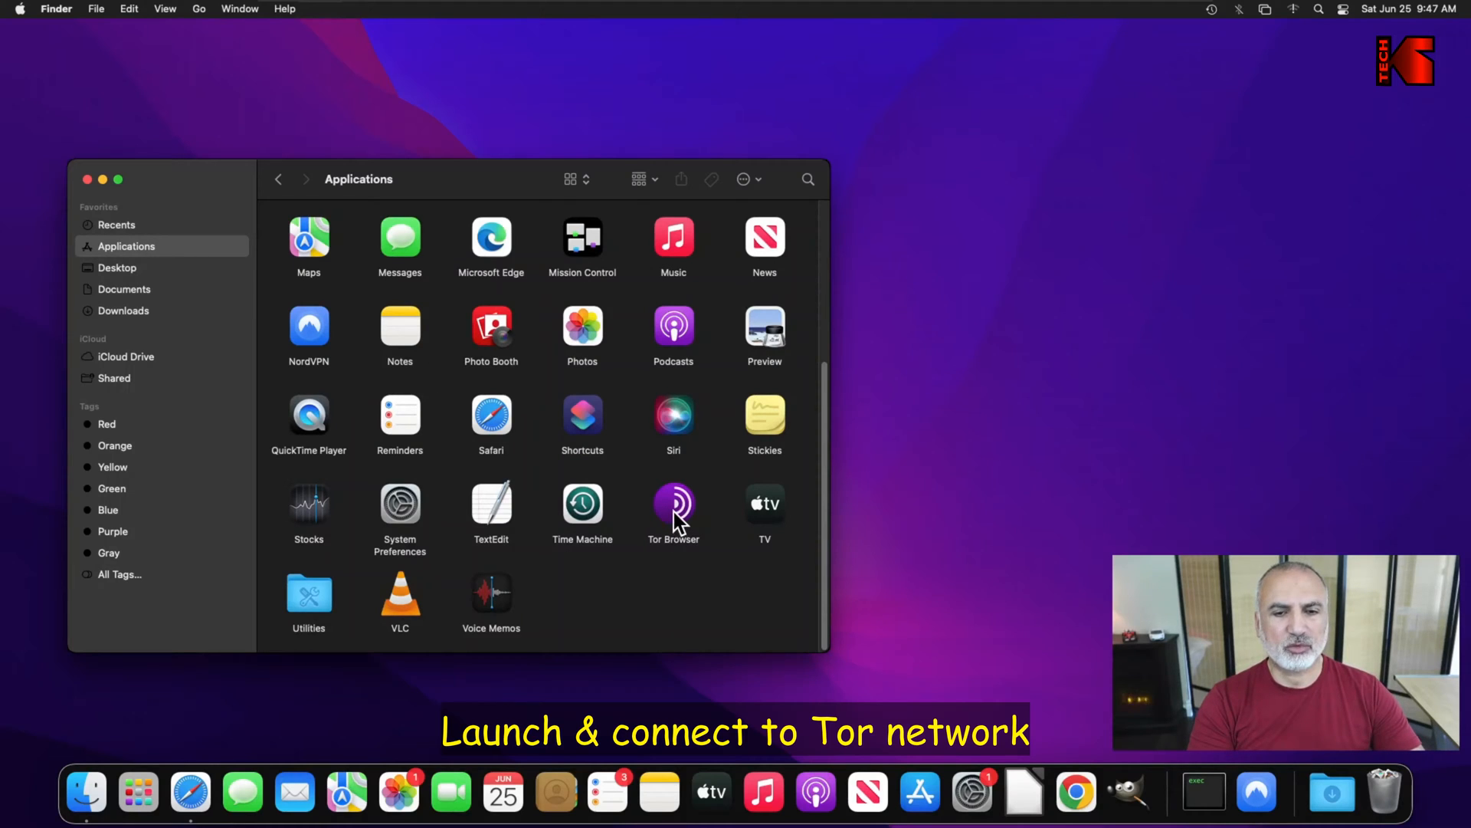
- Launch Tor Browser from Applications and approve the downloaded-app security warning
{"action": "double_click", "coordinate": [673, 504]}
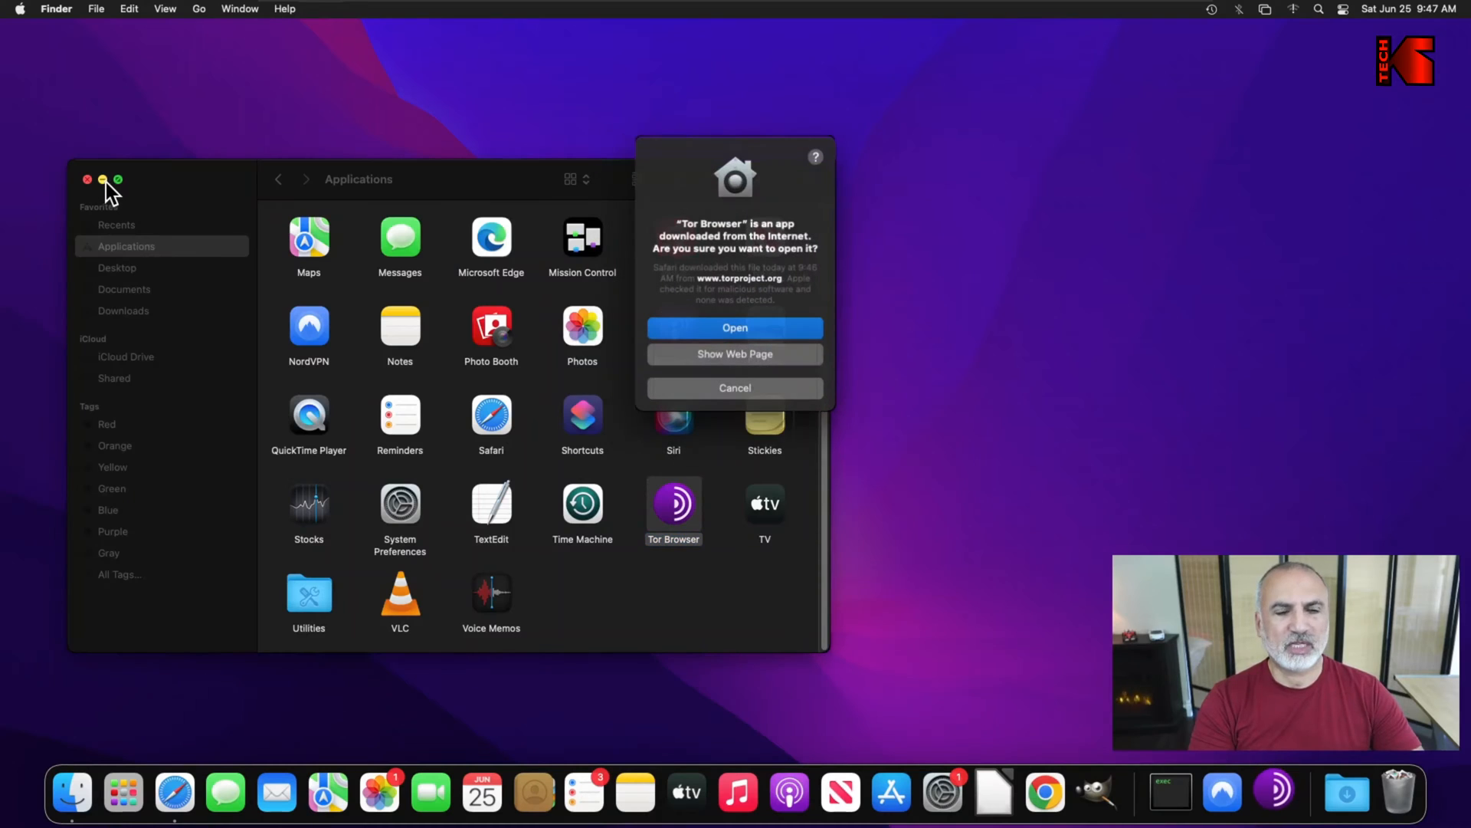
{"action": "left_click", "coordinate": [87, 179]}
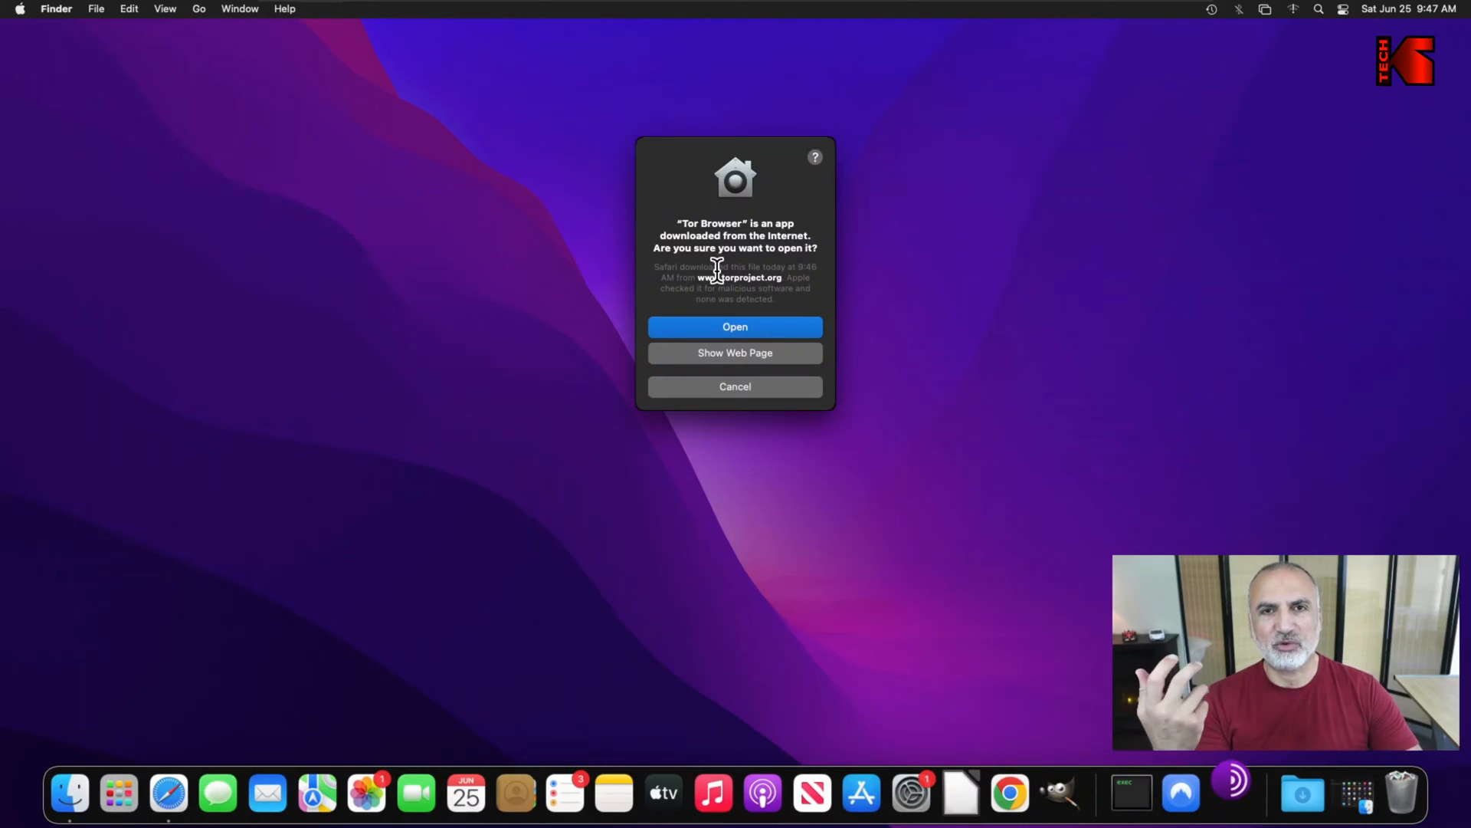
{"action": "mouse_move", "coordinate": [736, 336]}
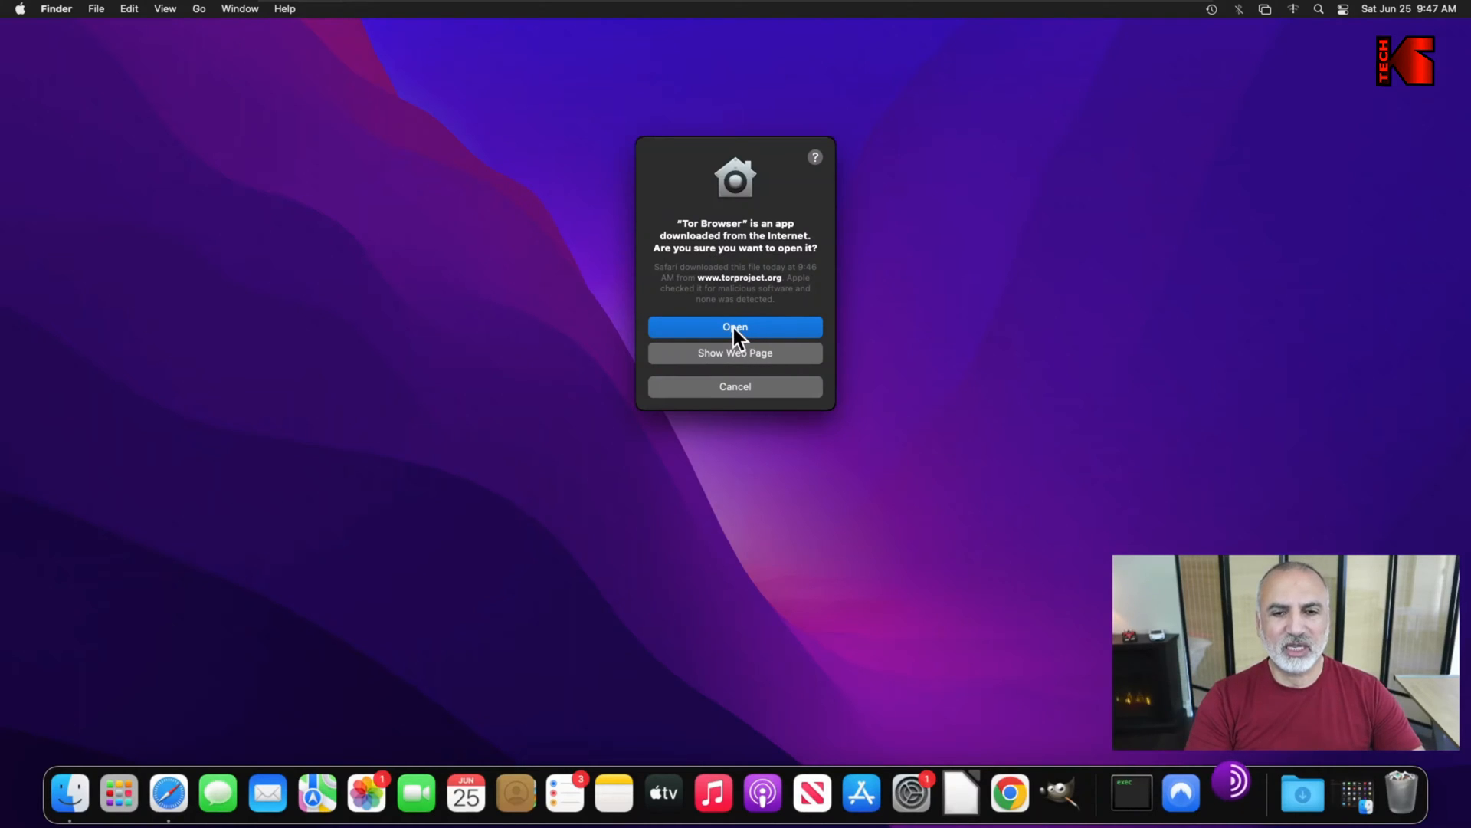
{"action": "left_click", "coordinate": [734, 327]}
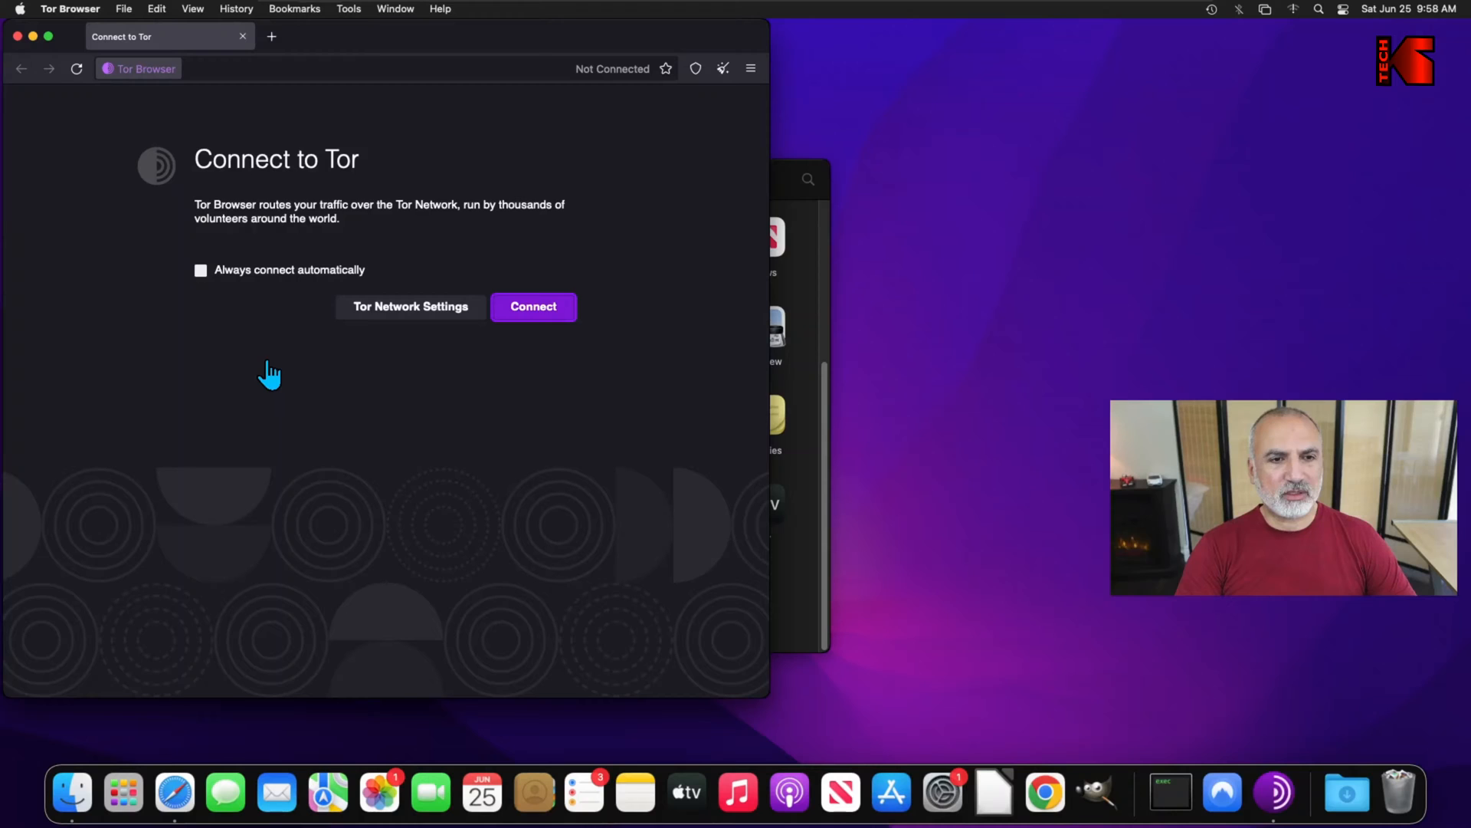
{"action": "mouse_move", "coordinate": [230, 303]}
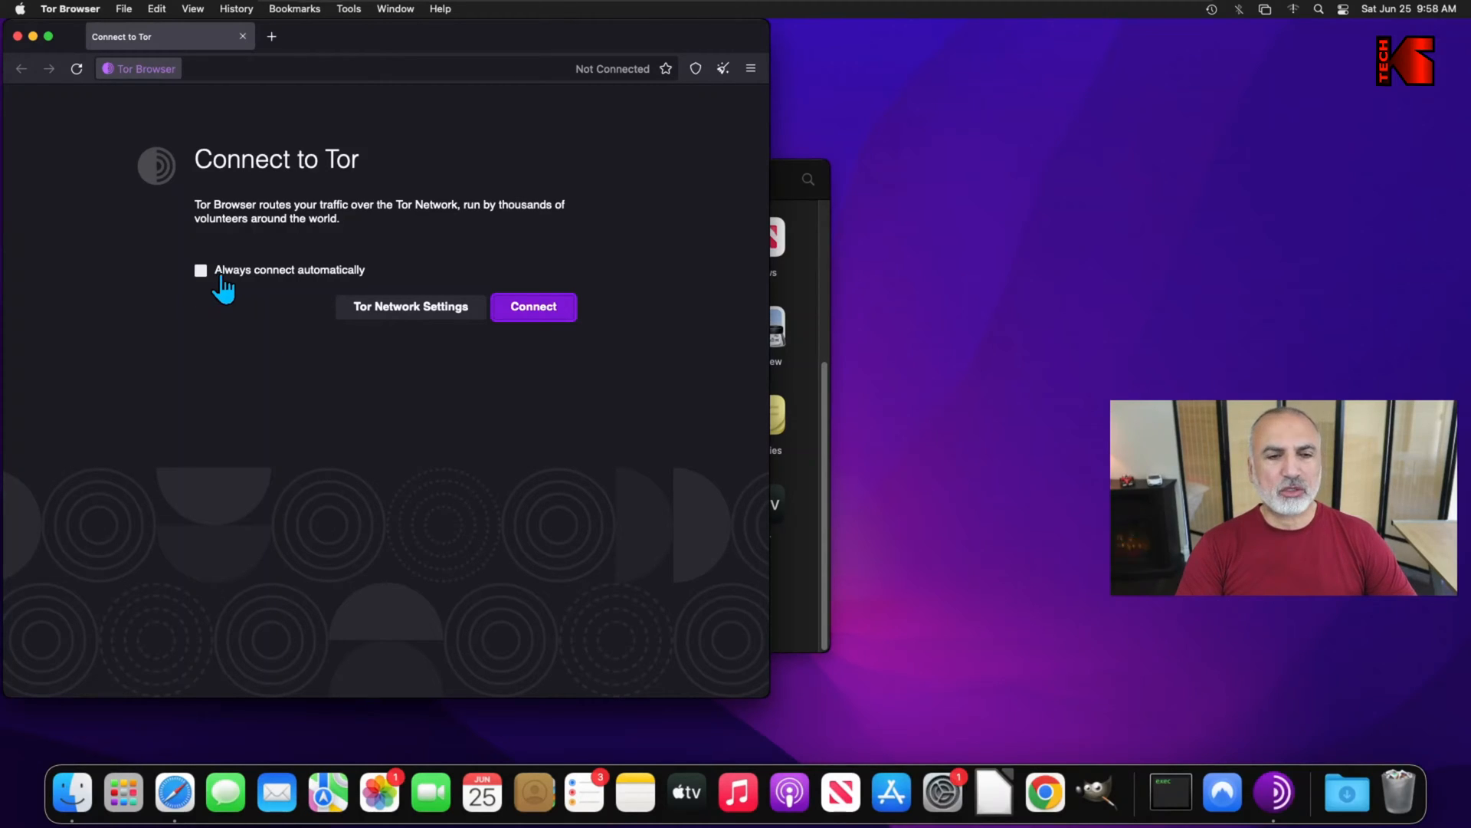
{"action": "mouse_move", "coordinate": [305, 323]}
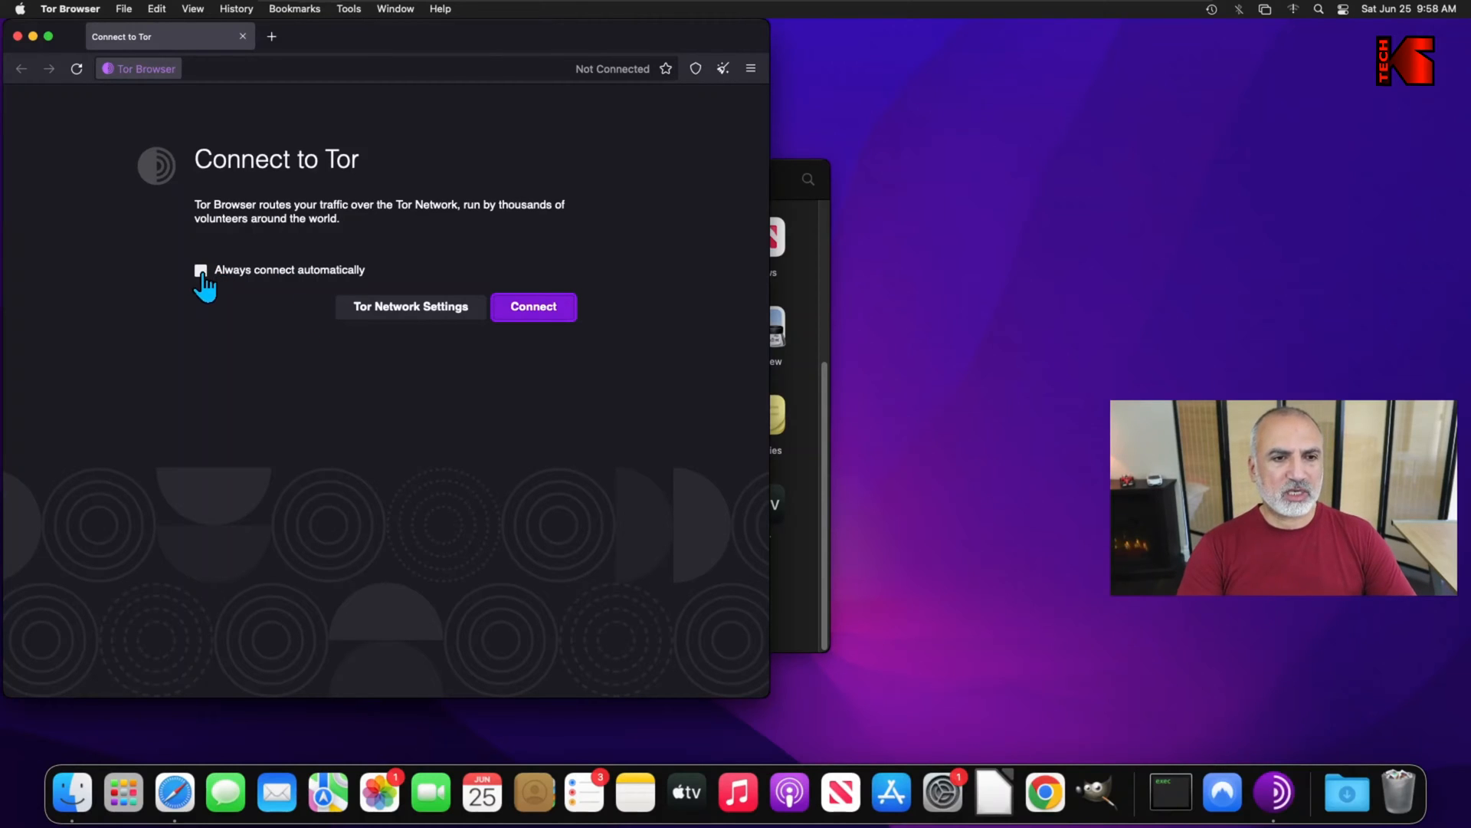
- Enable 'Always connect automatically' and bring up the Tor Network Settings
{"action": "left_click", "coordinate": [200, 271]}
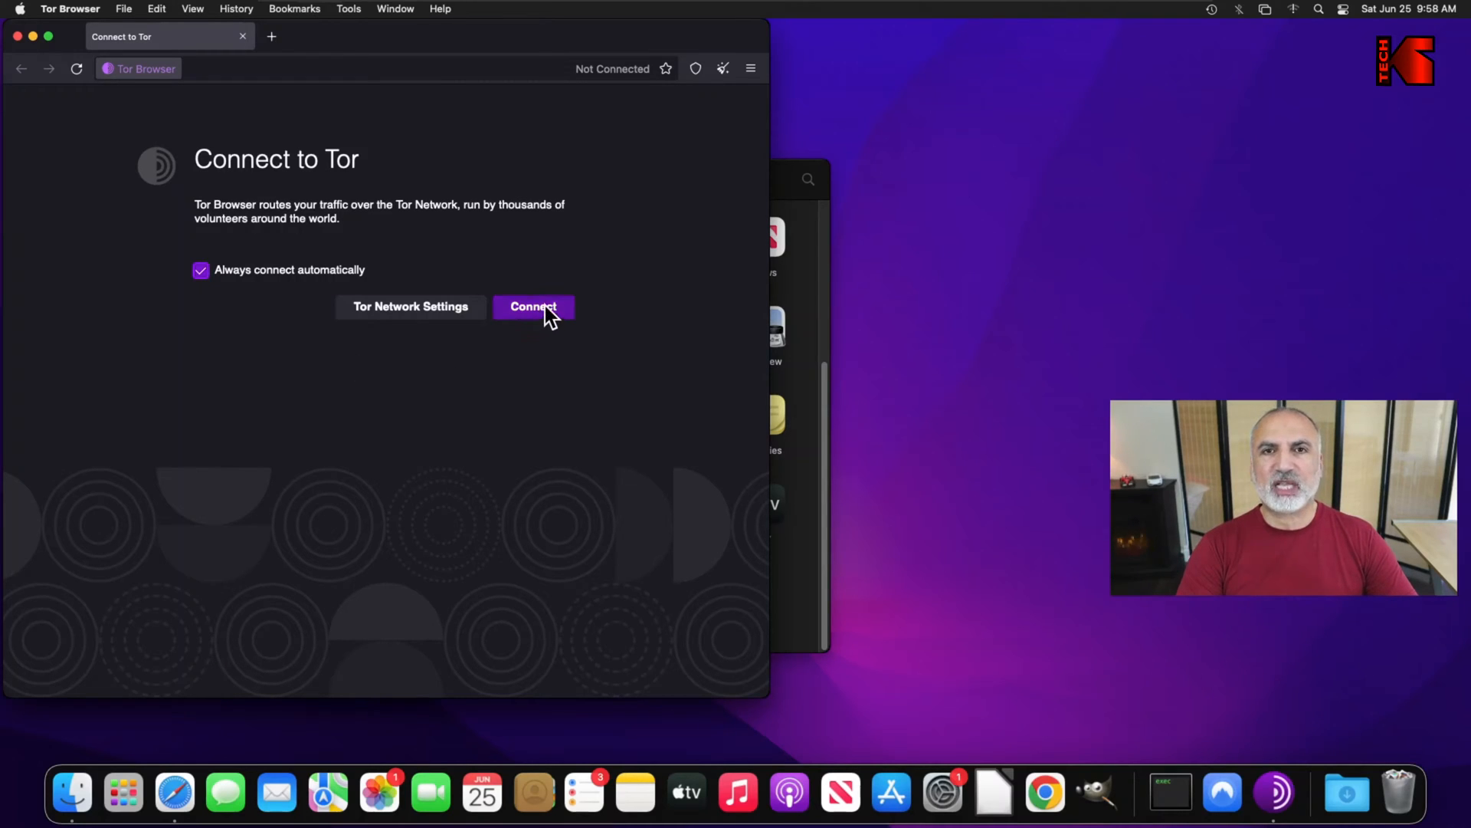
{"action": "mouse_move", "coordinate": [393, 340]}
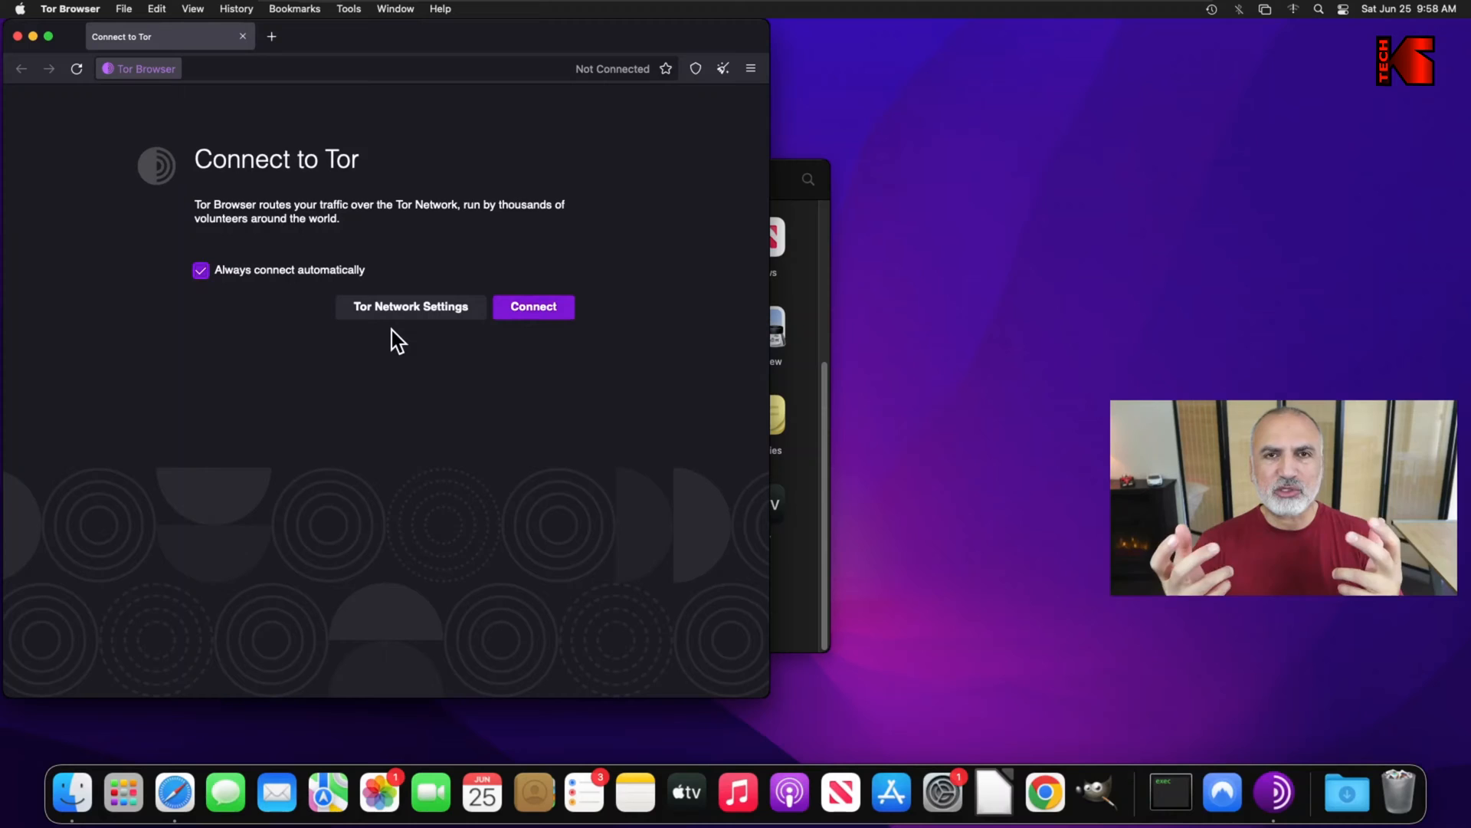
{"action": "mouse_move", "coordinate": [410, 388]}
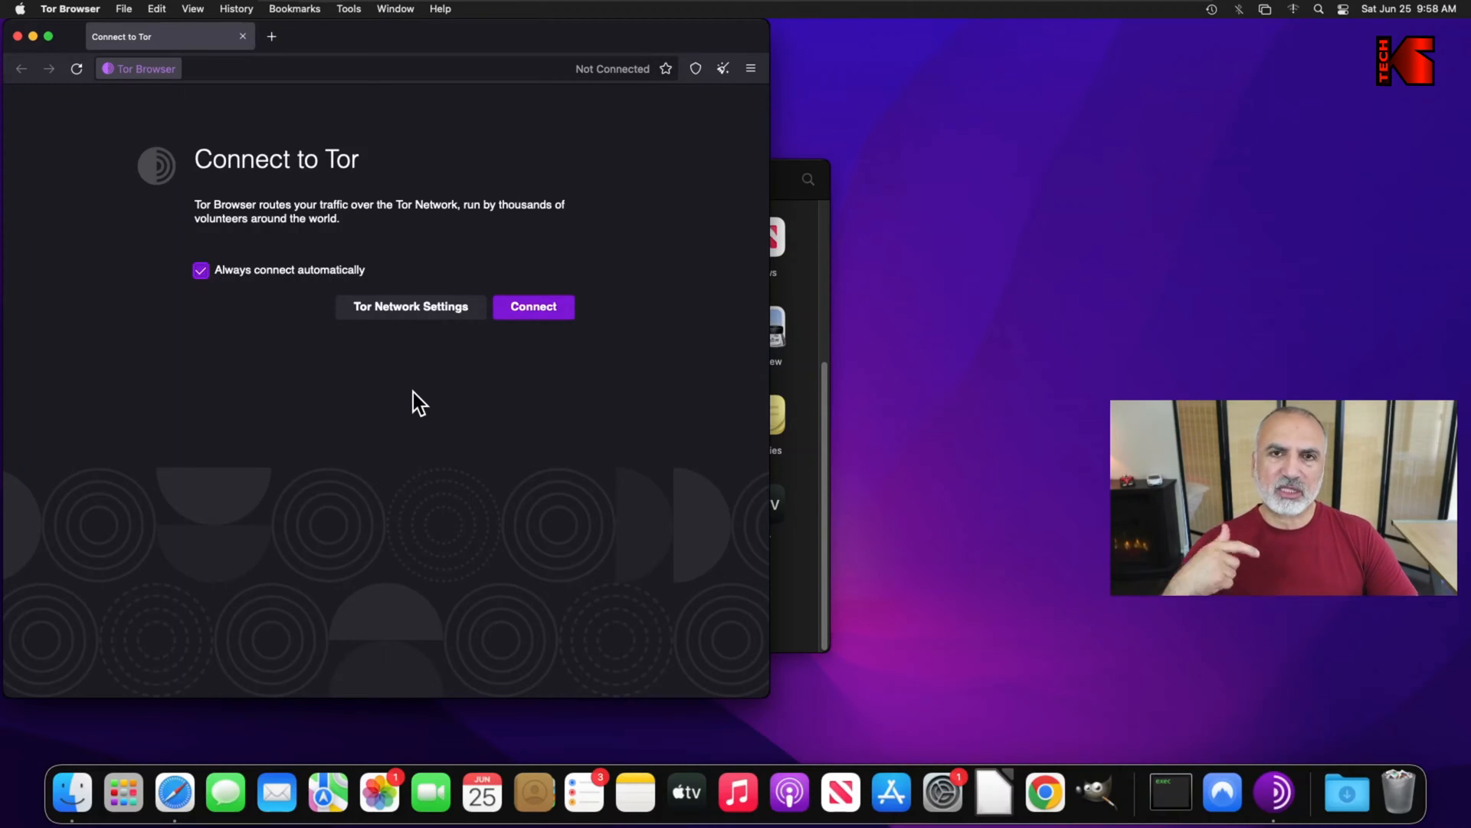
{"action": "mouse_move", "coordinate": [415, 349]}
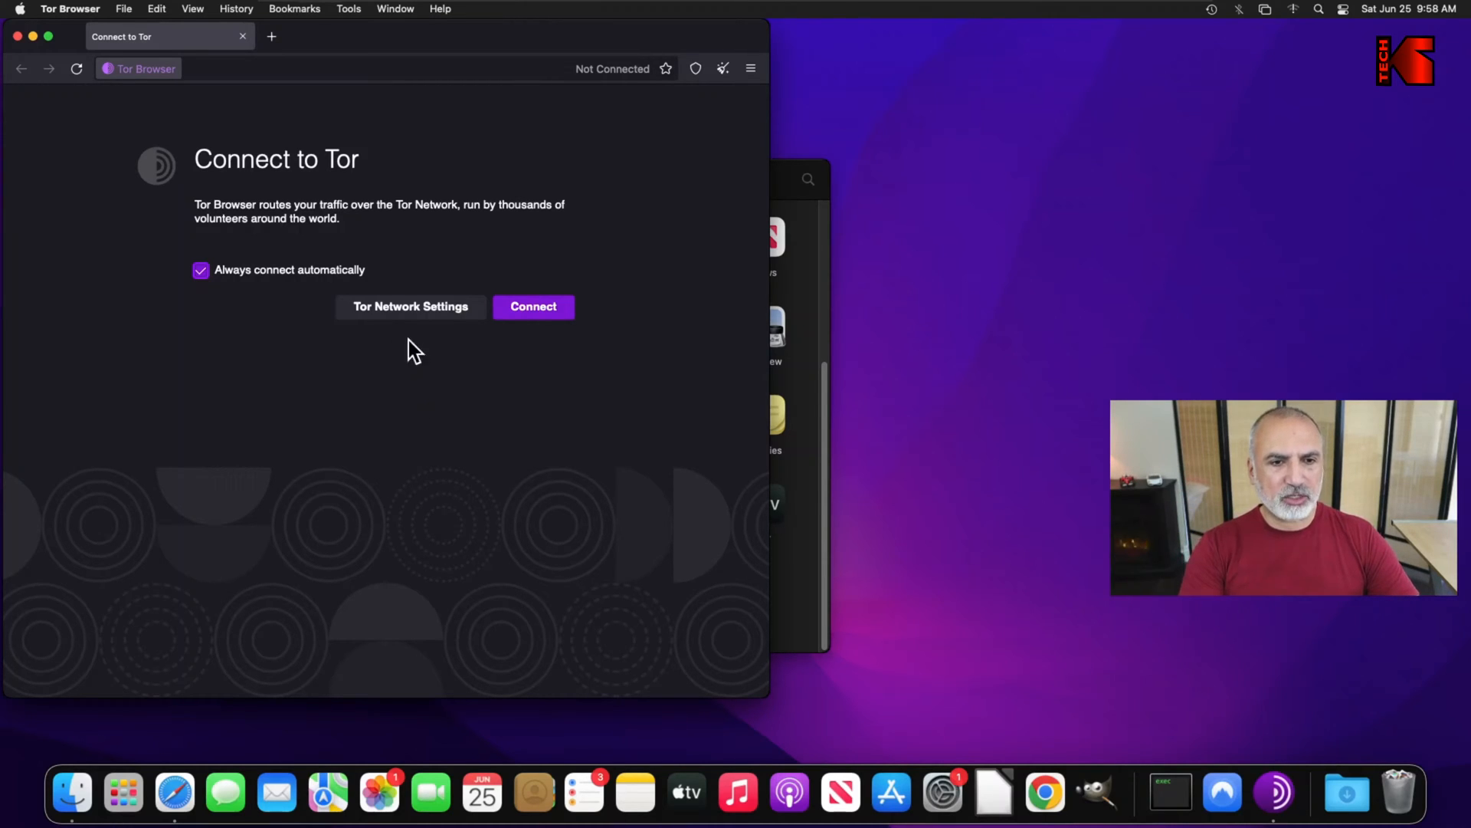
{"action": "left_click", "coordinate": [410, 307]}
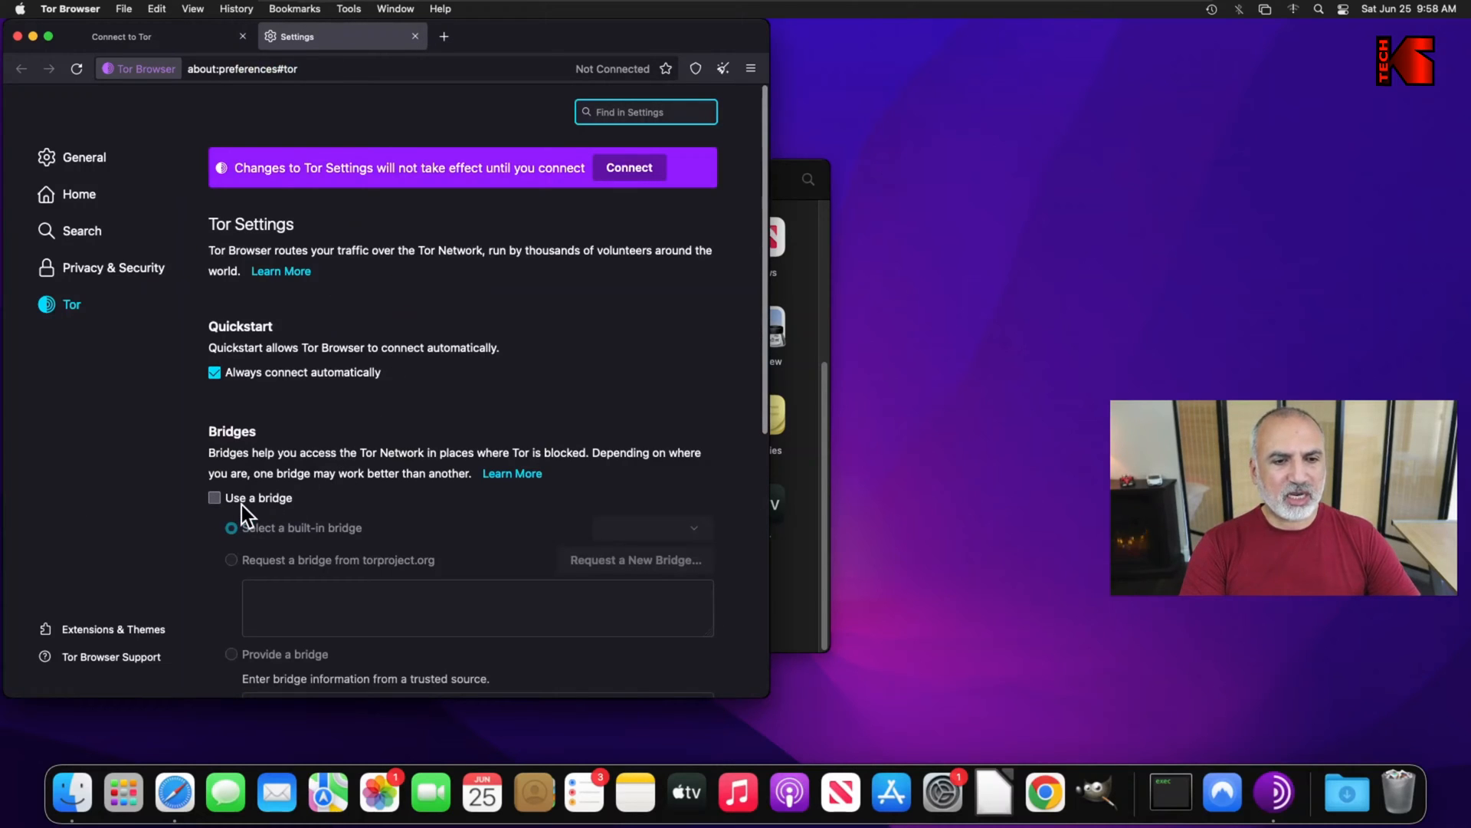
- Try the obfs4 built-in bridge, switch bridges back off, and close the Settings tab
{"action": "left_click", "coordinate": [213, 497]}
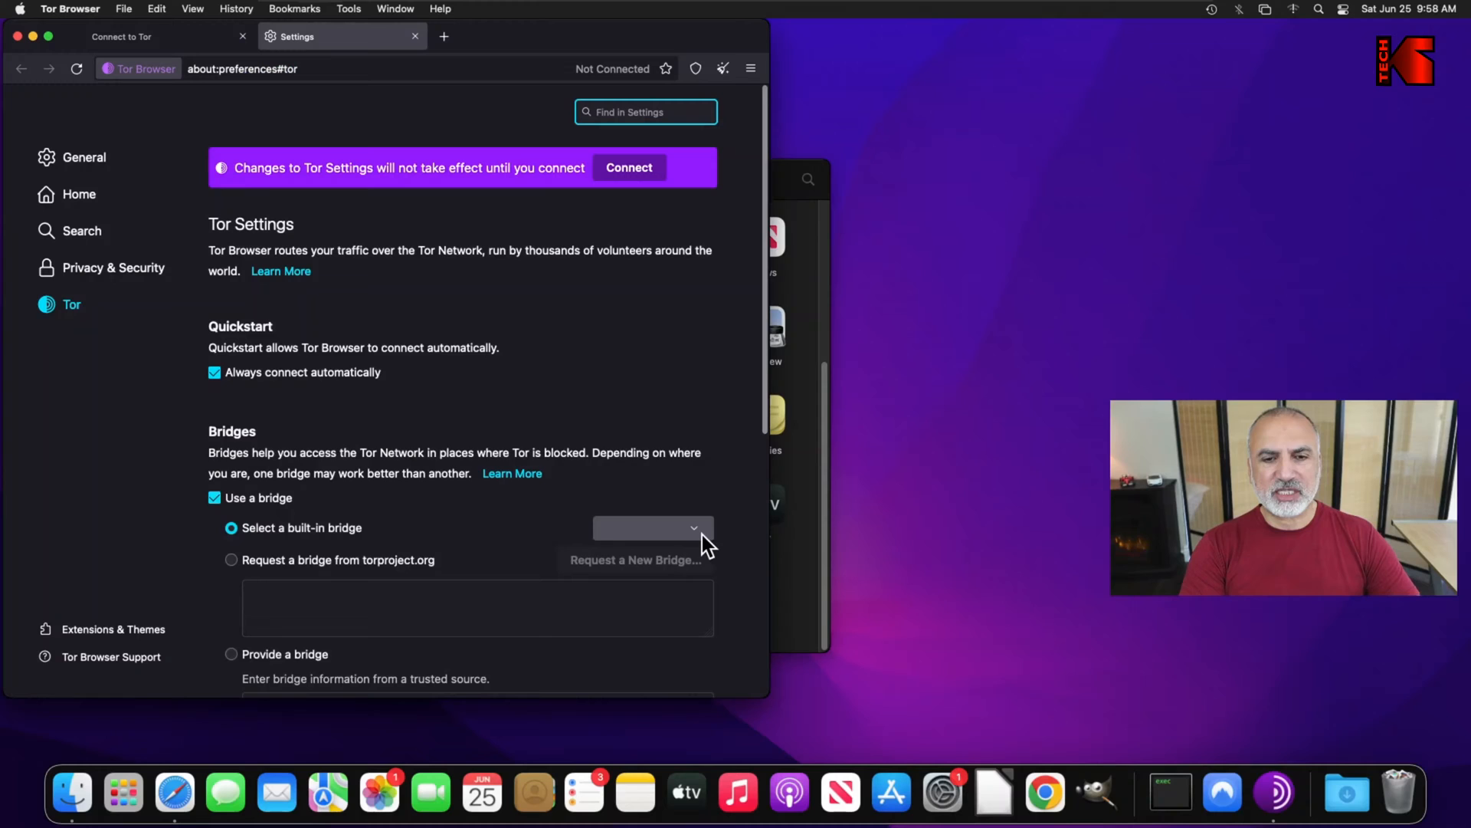
{"action": "left_click", "coordinate": [651, 527]}
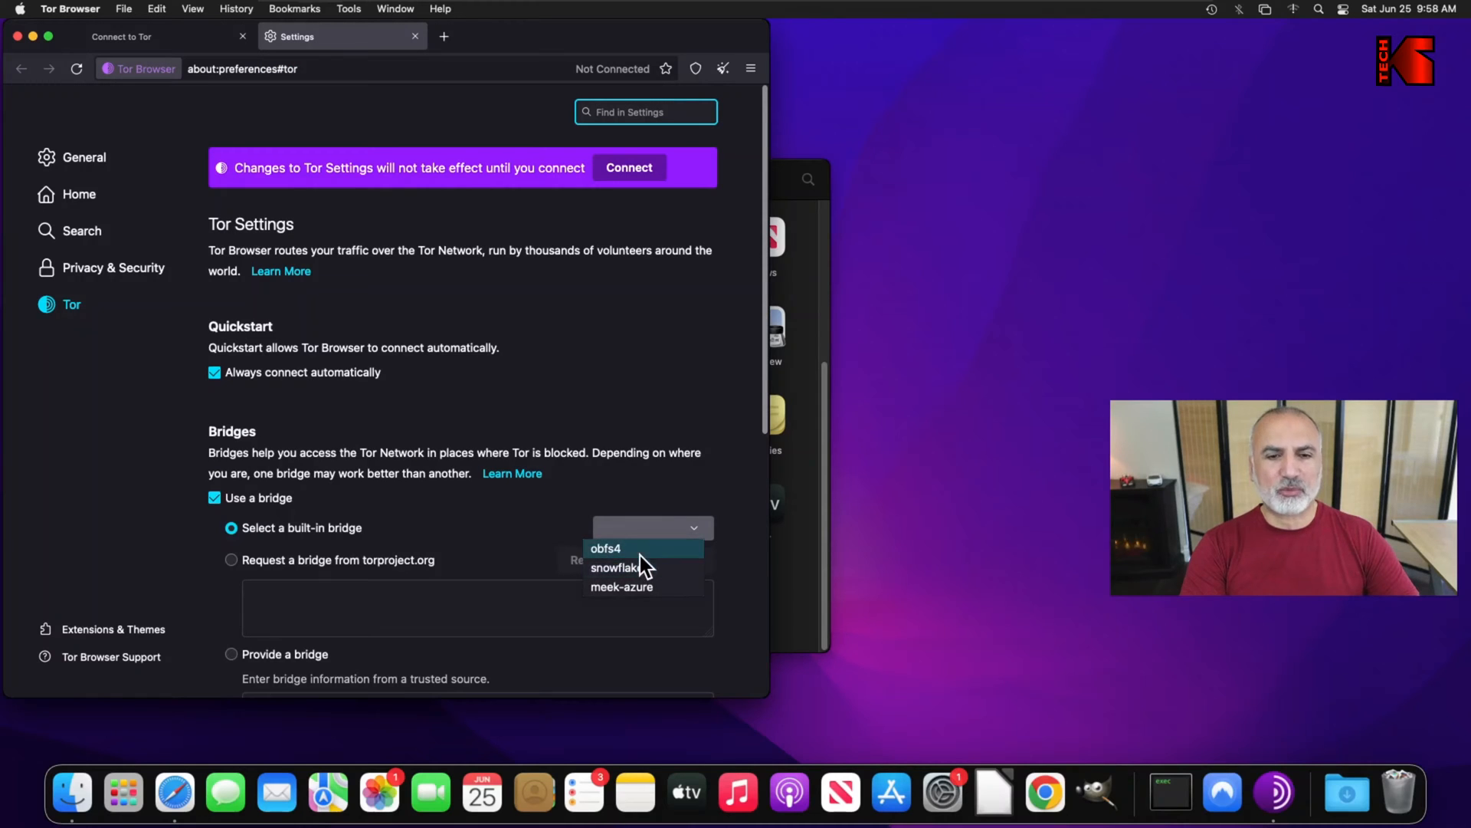
{"action": "left_click", "coordinate": [605, 548]}
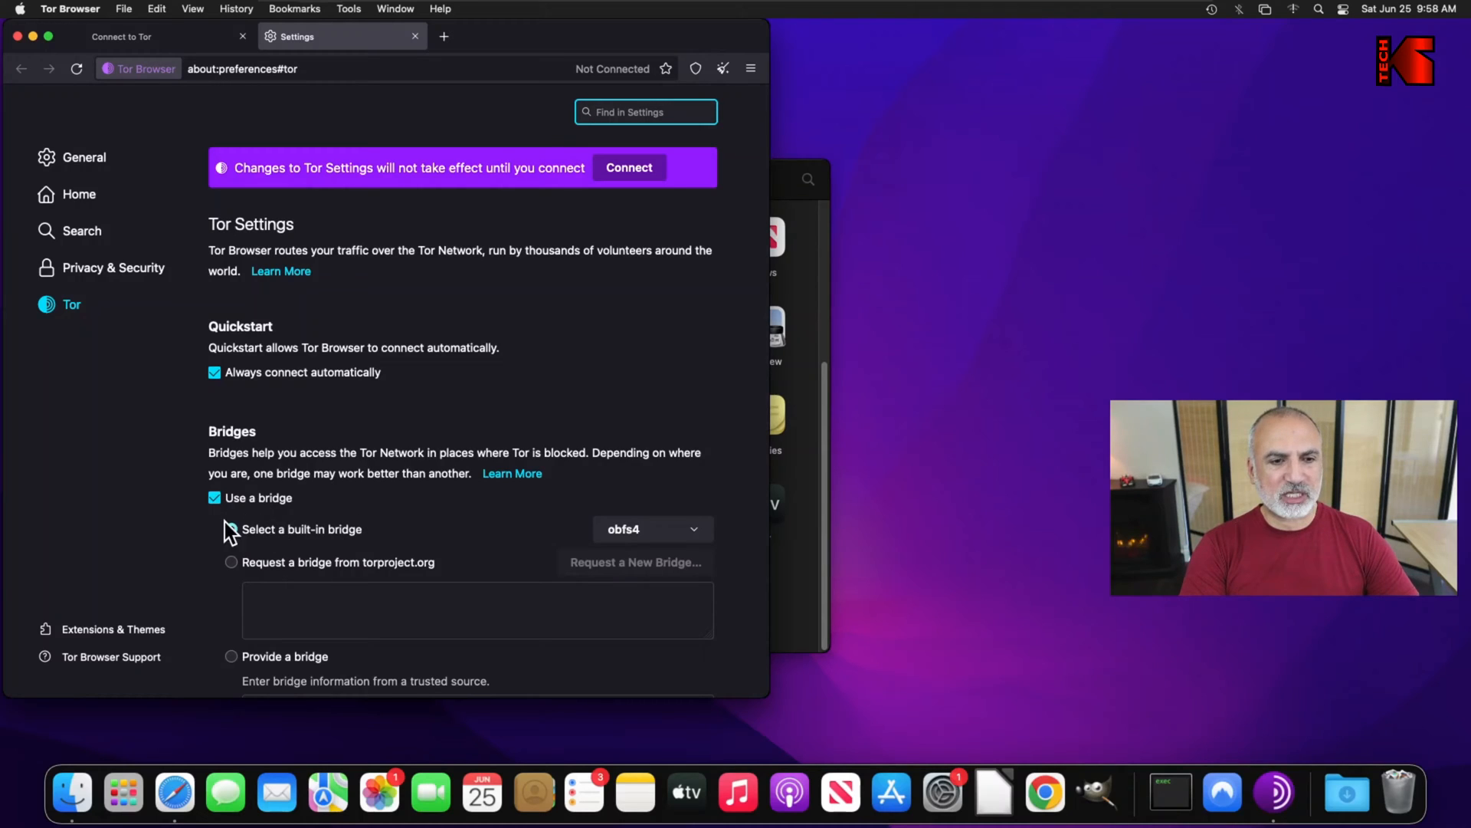
{"action": "left_click", "coordinate": [214, 498]}
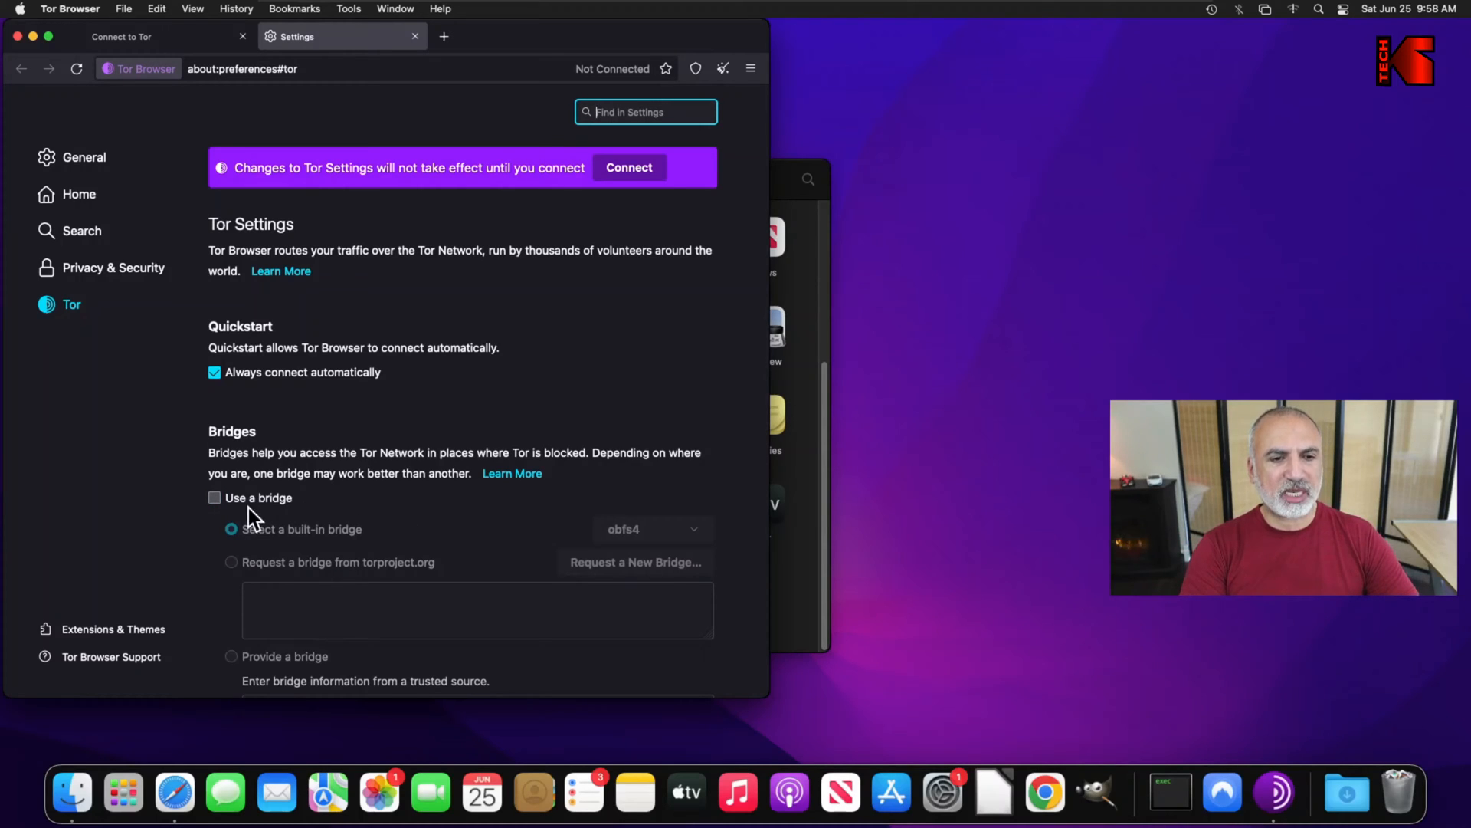
{"action": "left_click", "coordinate": [414, 36]}
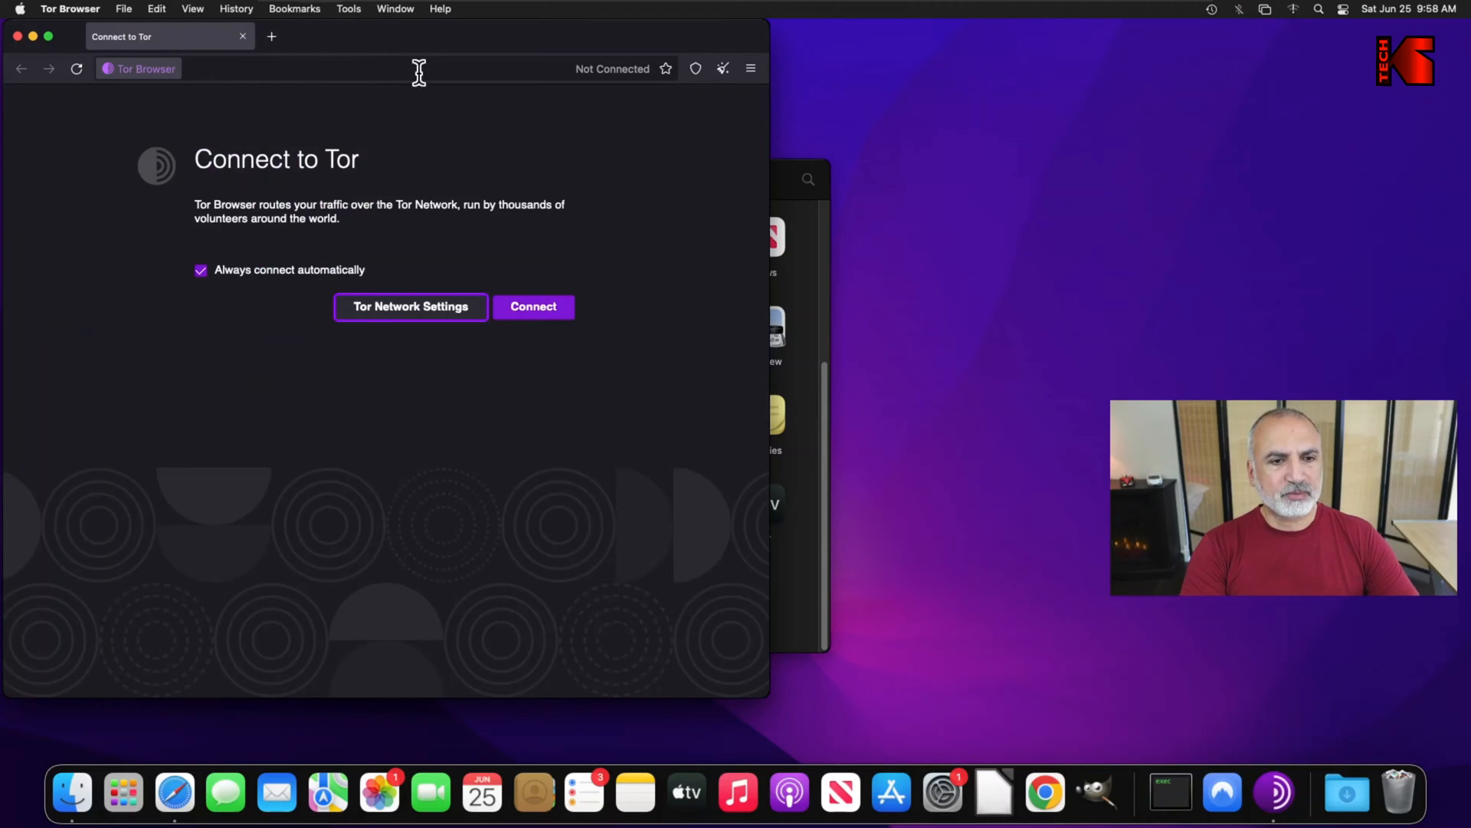
{"action": "mouse_move", "coordinate": [289, 289]}
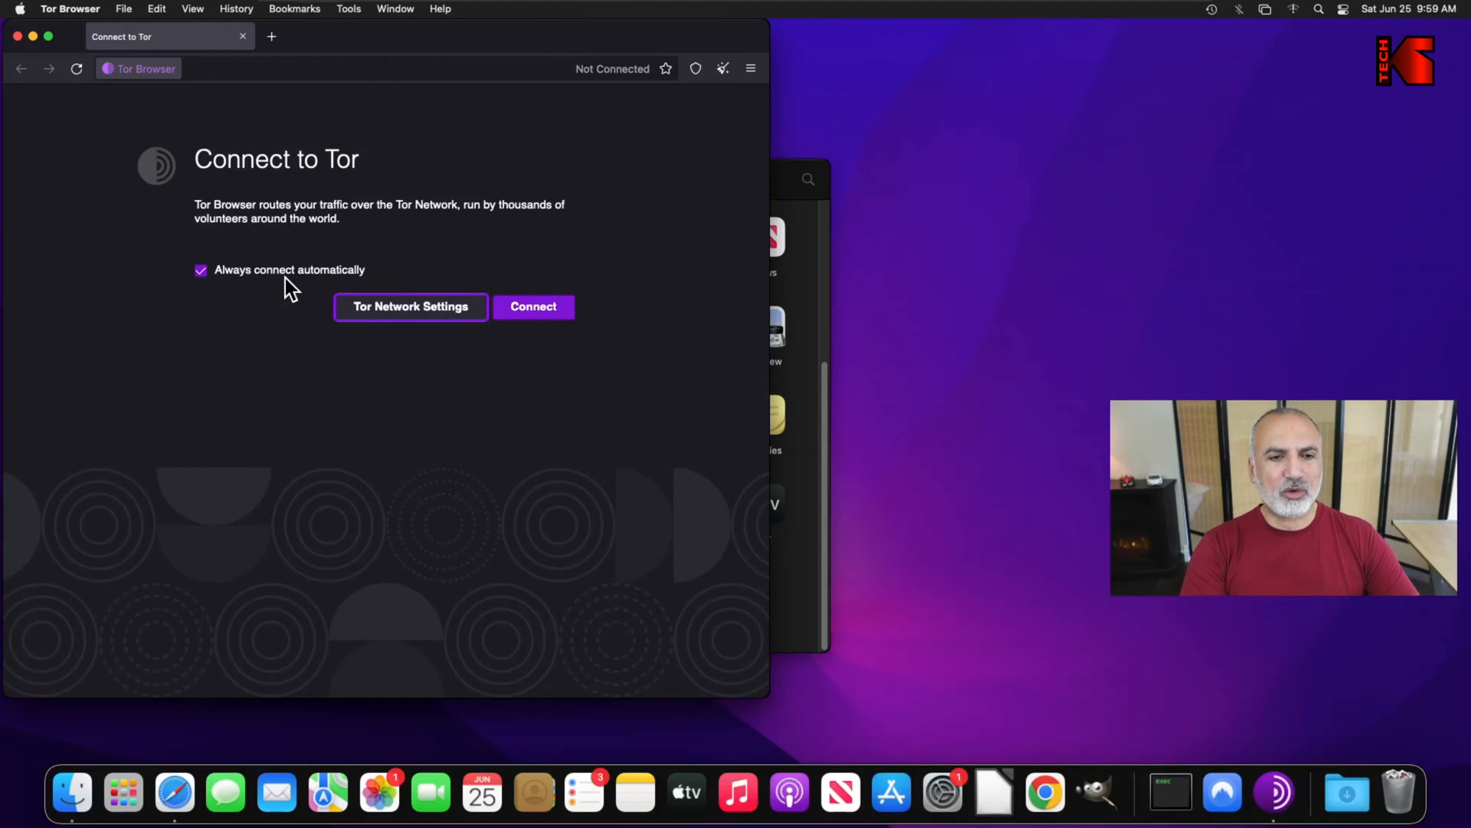
{"action": "mouse_move", "coordinate": [536, 323]}
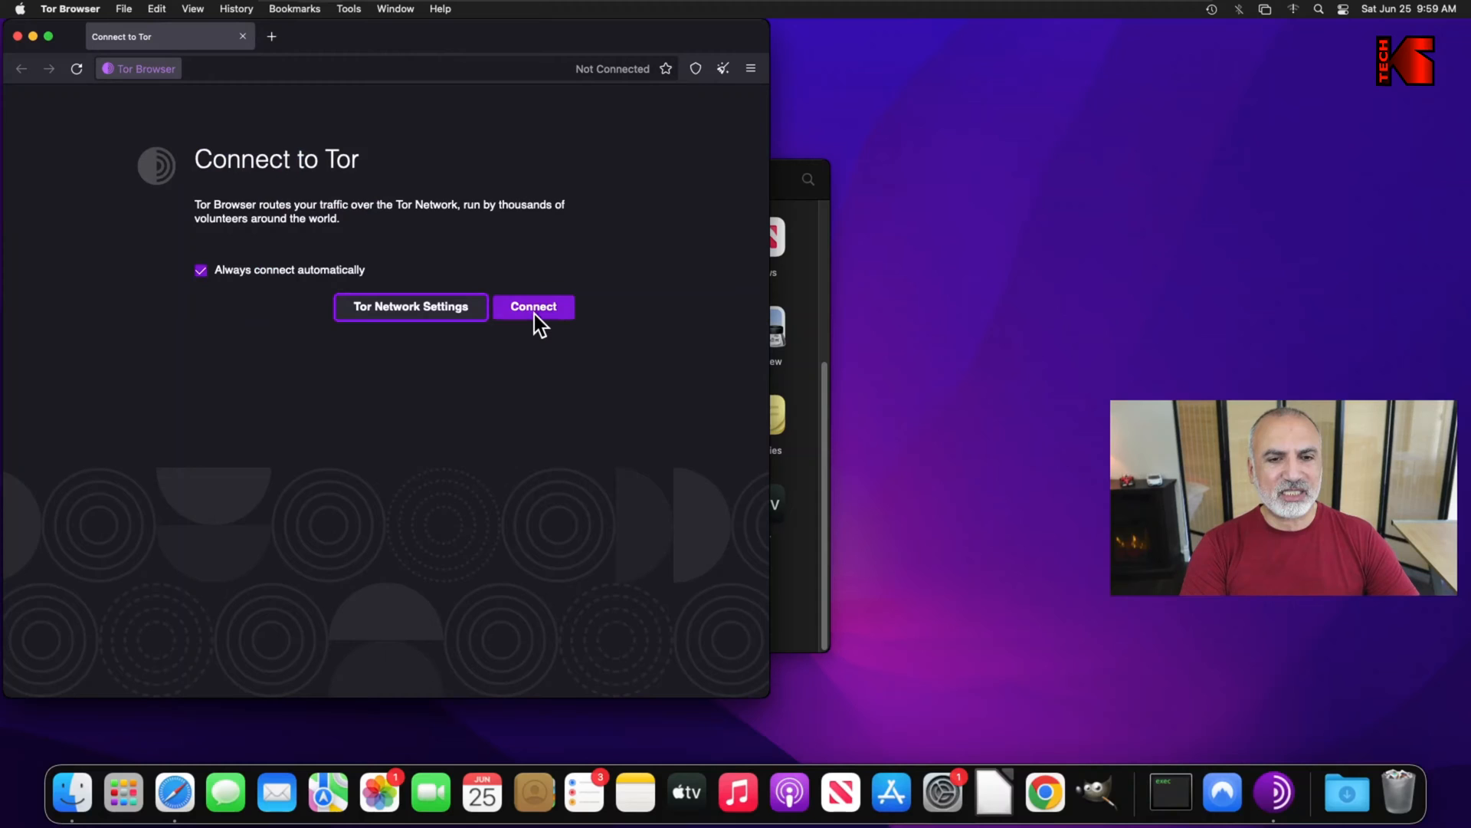
- Connect Tor Browser to the Tor network from the Connect to Tor page
{"action": "left_click", "coordinate": [534, 307]}
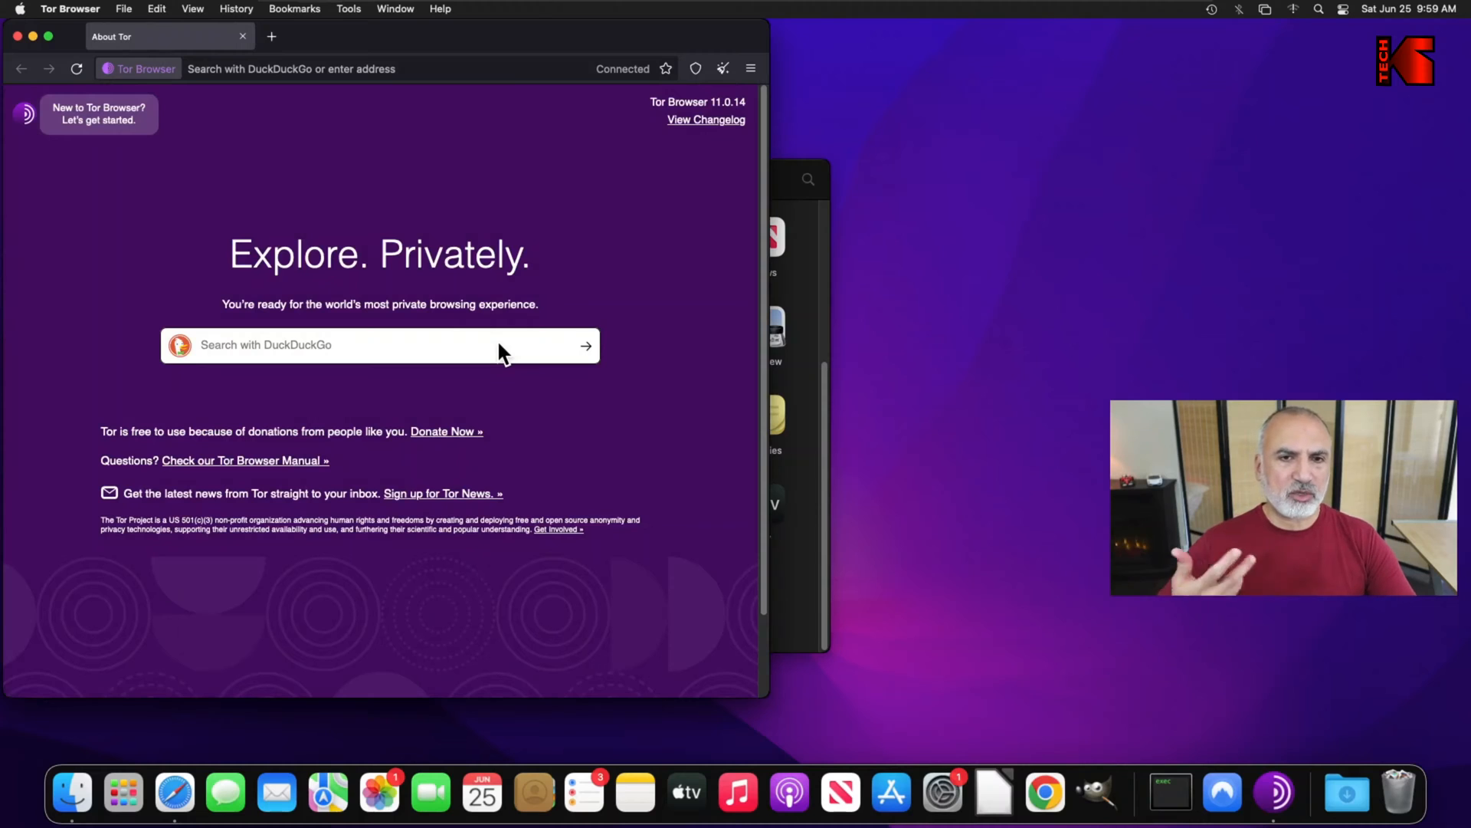
{"action": "mouse_move", "coordinate": [423, 68]}
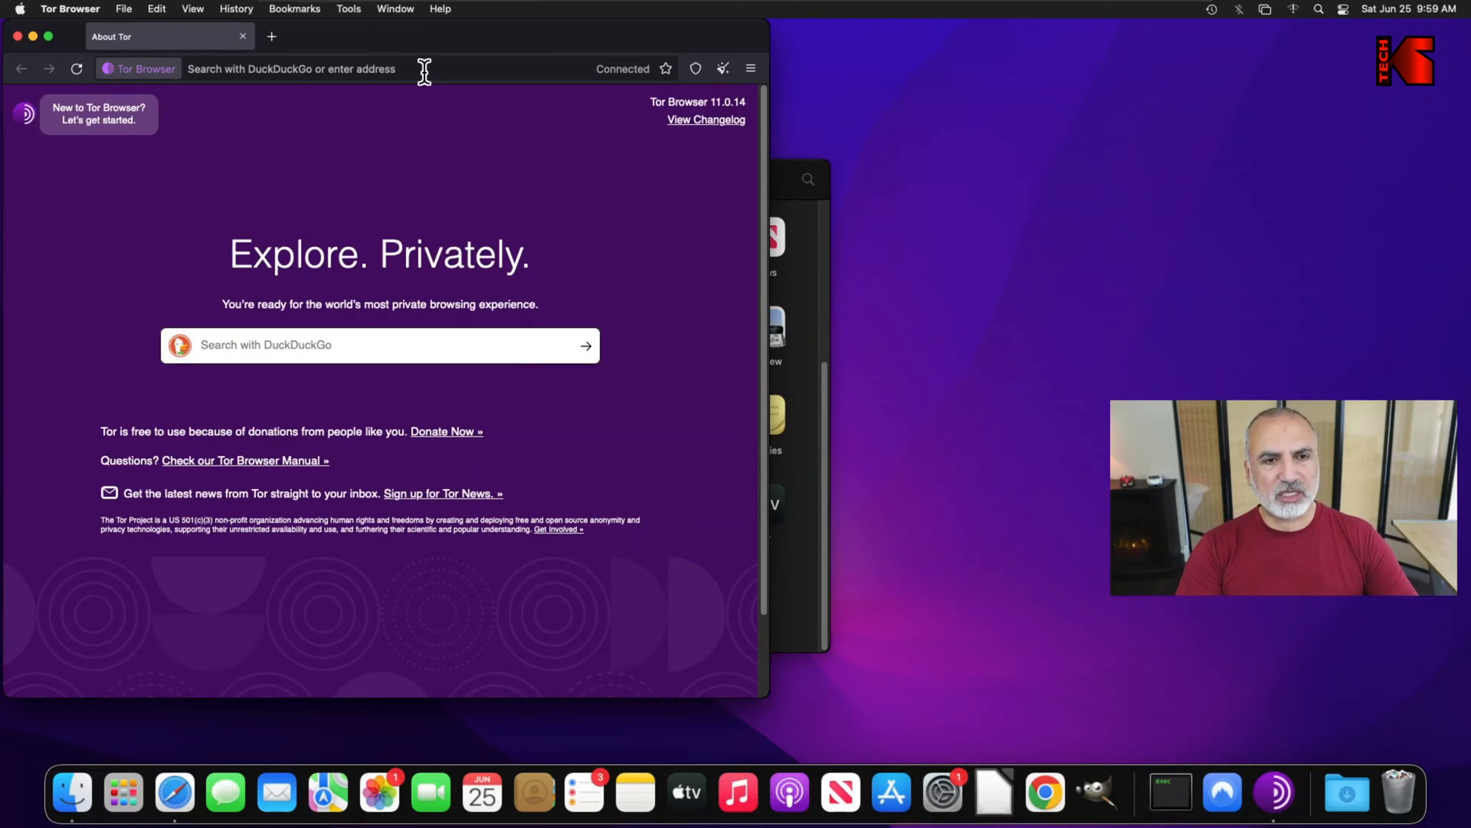
- Load YouTube via its onion address yq5jjvr7drkjrelzhut7kgclfuro65jjlivyzfmxiq2kyv5lickrl4qd.onion
{"action": "type", "text": "yq5jjvr7drkjrelzhut7kgclfuro65jjlivyzfmxiq2kyv5lickrl4qd.onion"}
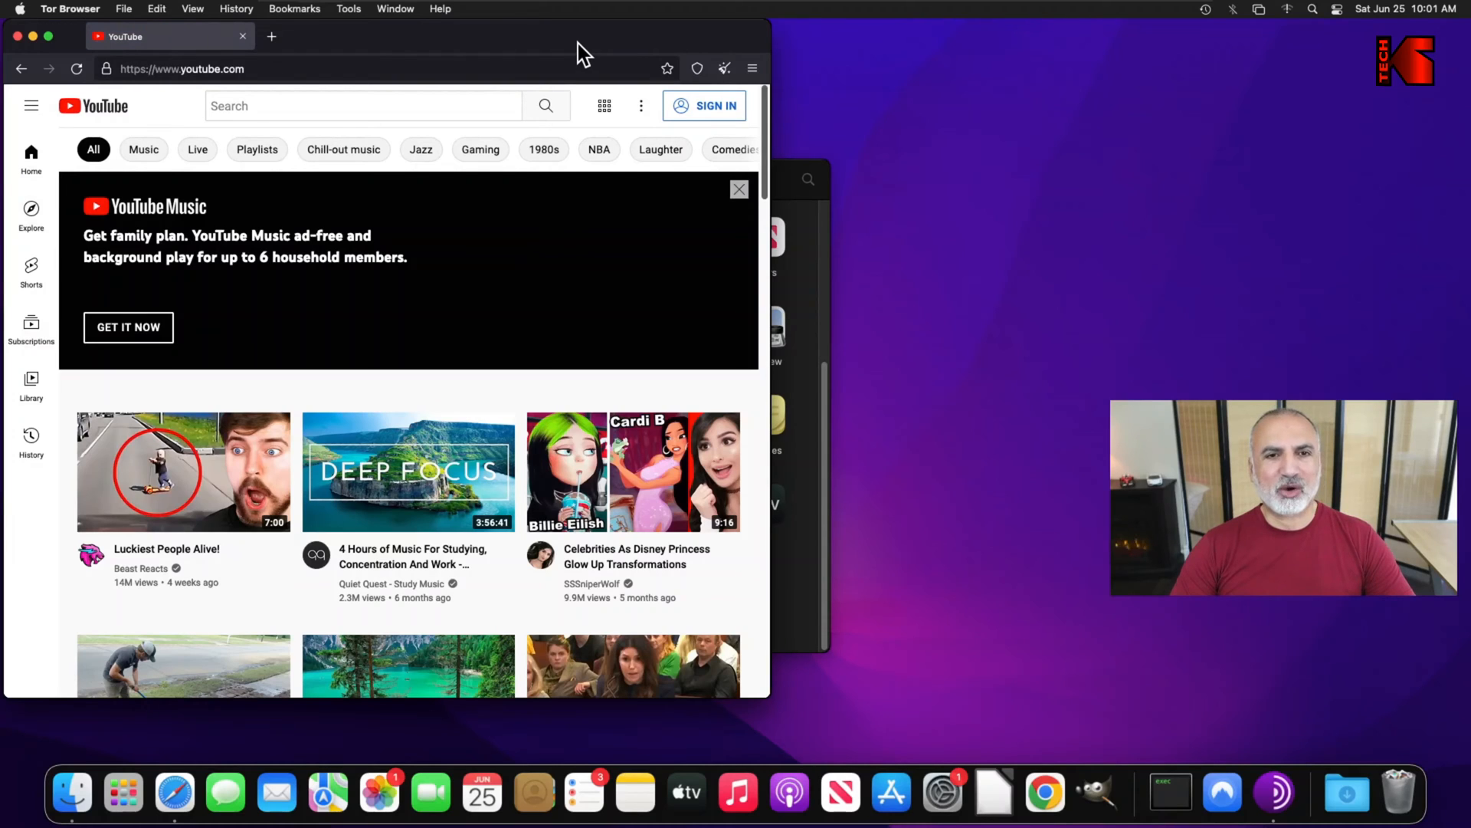
{"action": "mouse_move", "coordinate": [1079, 669]}
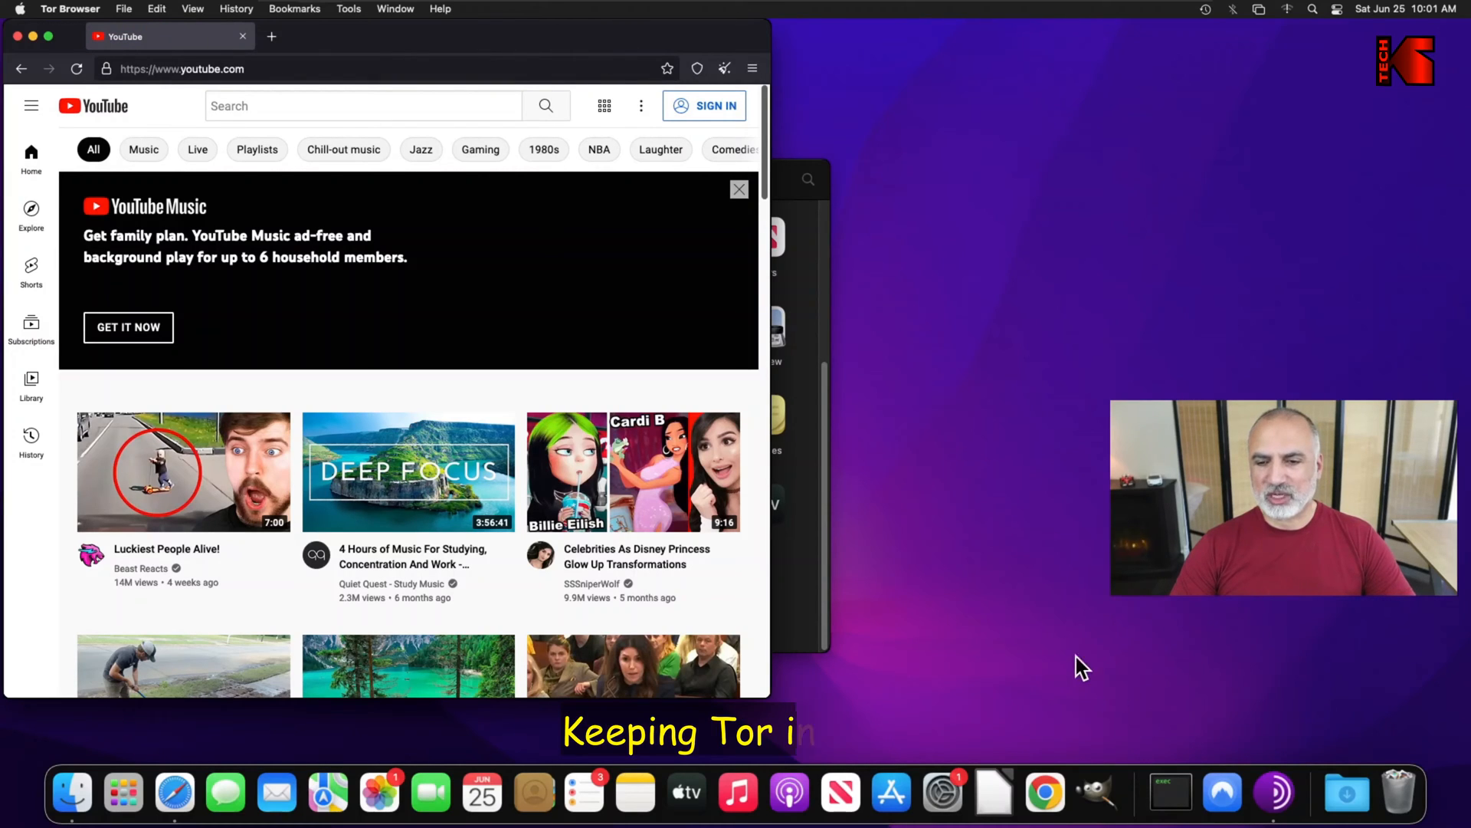
{"action": "mouse_move", "coordinate": [1273, 793]}
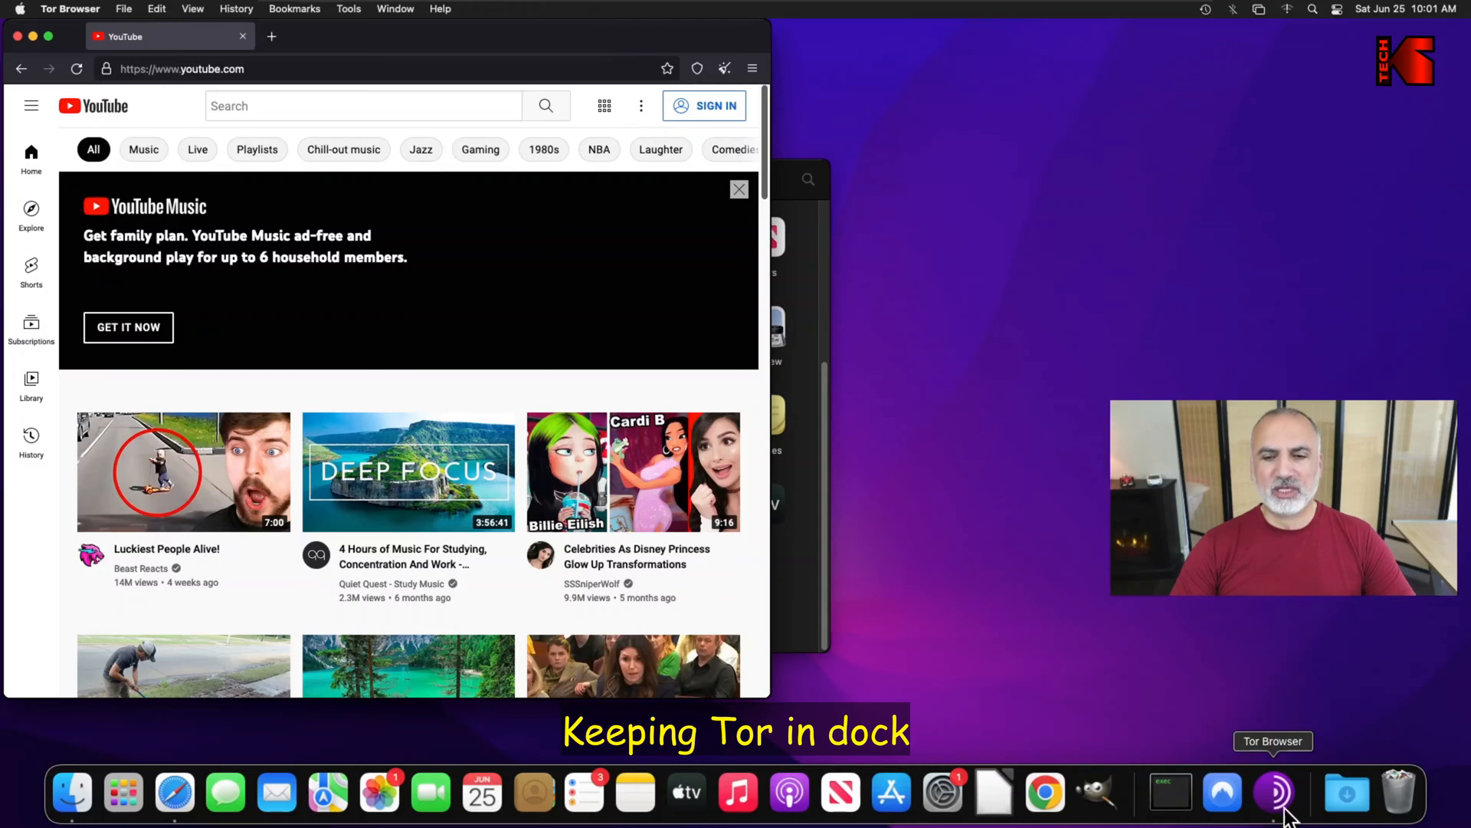
- Bring up the Tor Browser Dock icon's menu to choose Keep in Dock
{"action": "right_click", "coordinate": [1274, 793]}
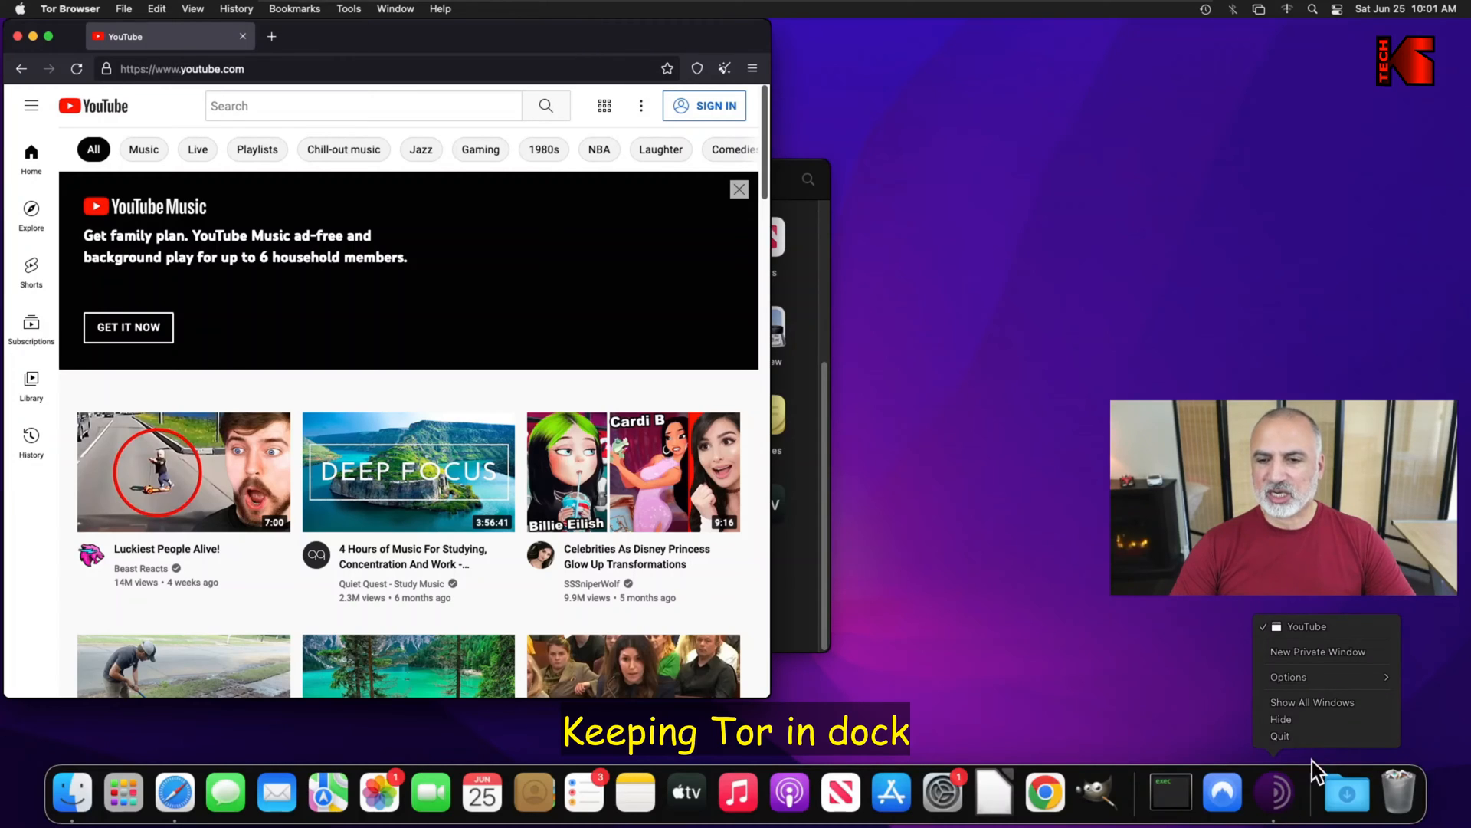
{"action": "mouse_move", "coordinate": [1322, 689]}
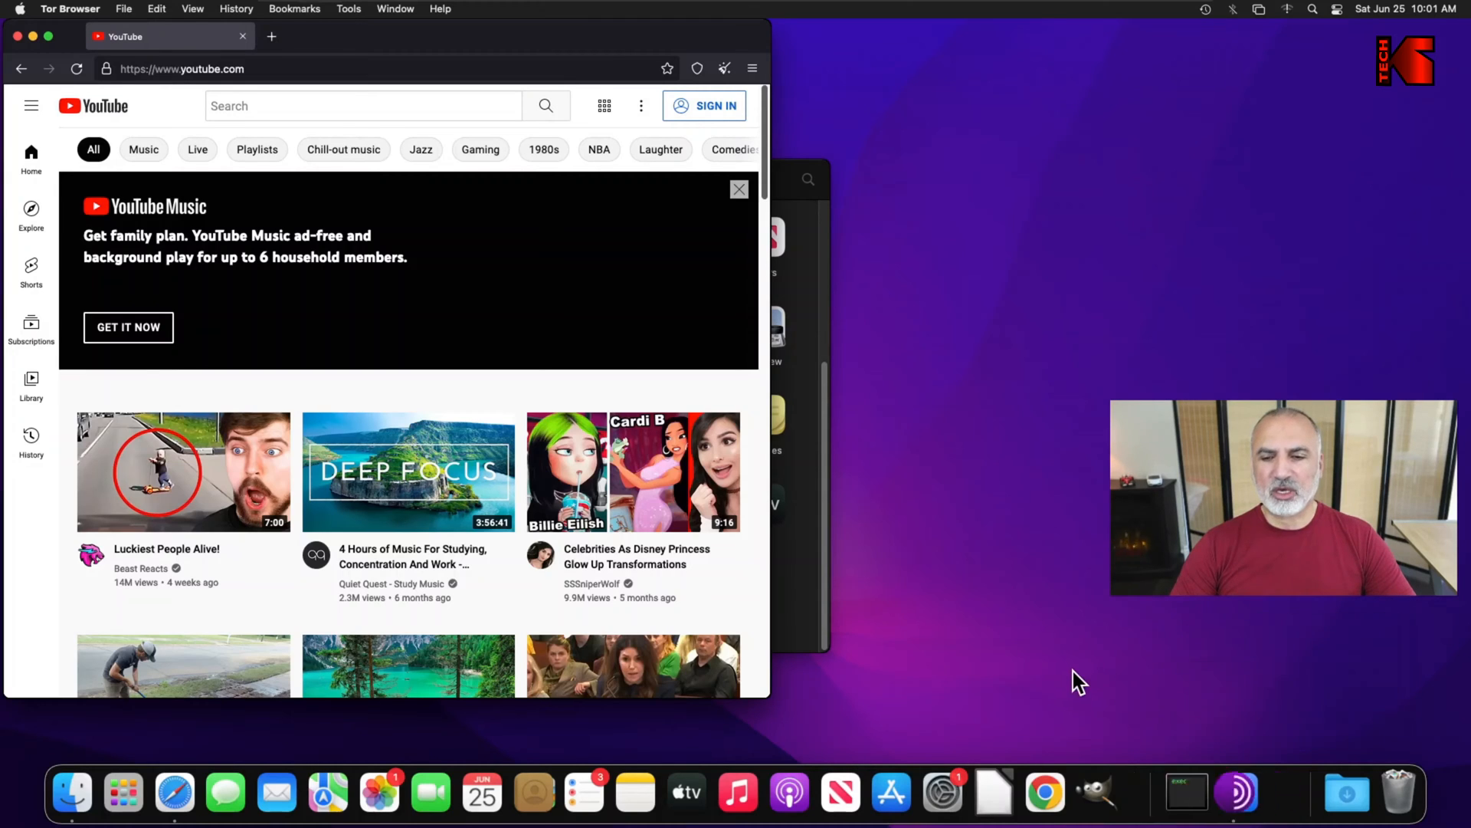
{"action": "mouse_move", "coordinate": [1146, 793]}
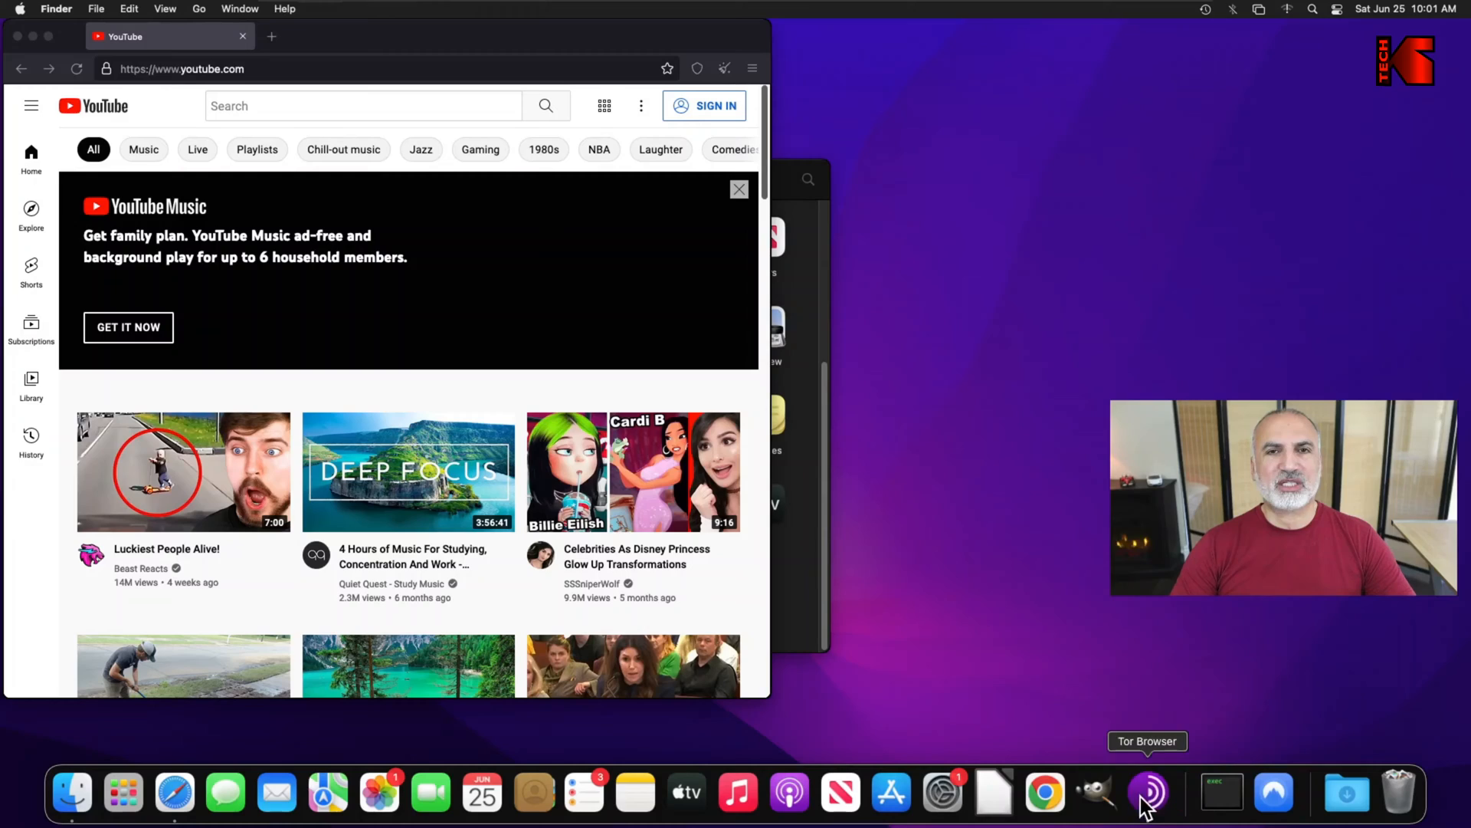